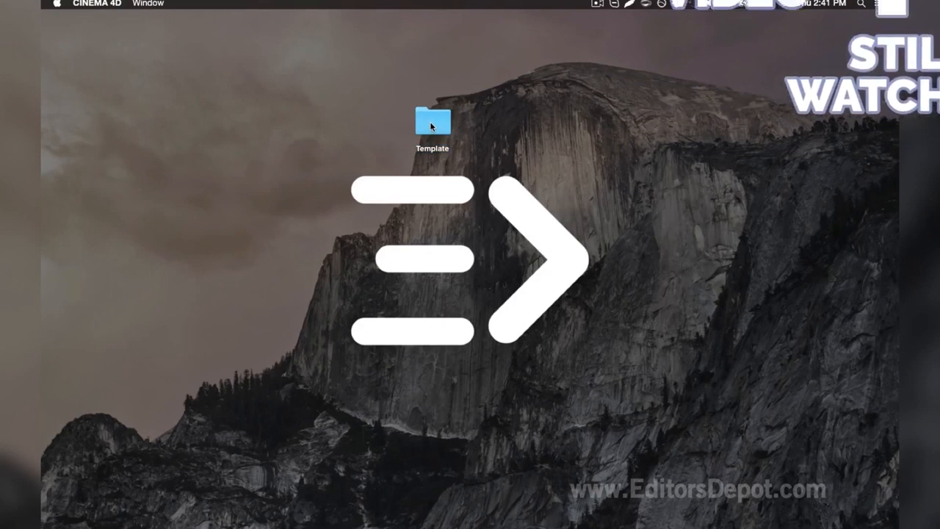
- Open the Template folder on the desktop and pick Template V8.0.c4d
double_click(432, 121)
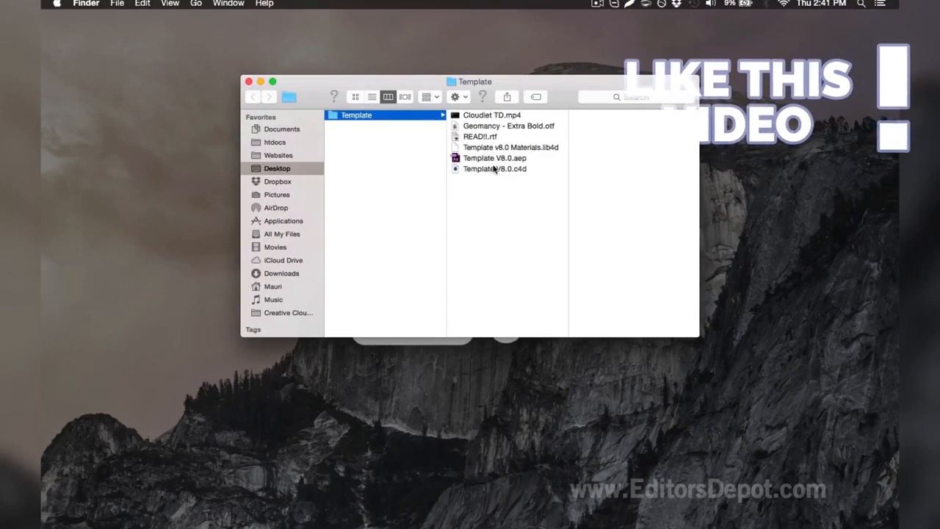
left_click(493, 169)
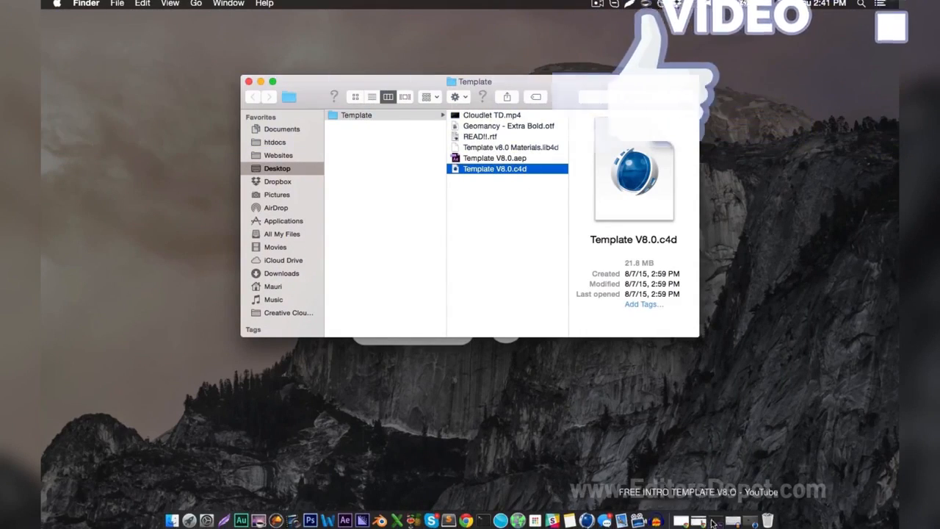
- Open Template V8.0.c4d in Cinema 4D and scrub the timeline through the YOUR NAME fly-in
double_click(494, 169)
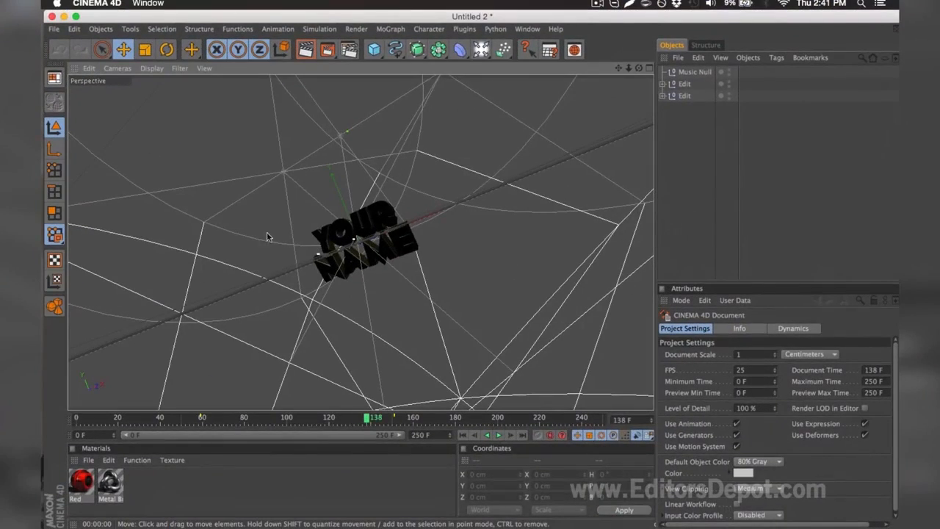
mouse_move(320, 204)
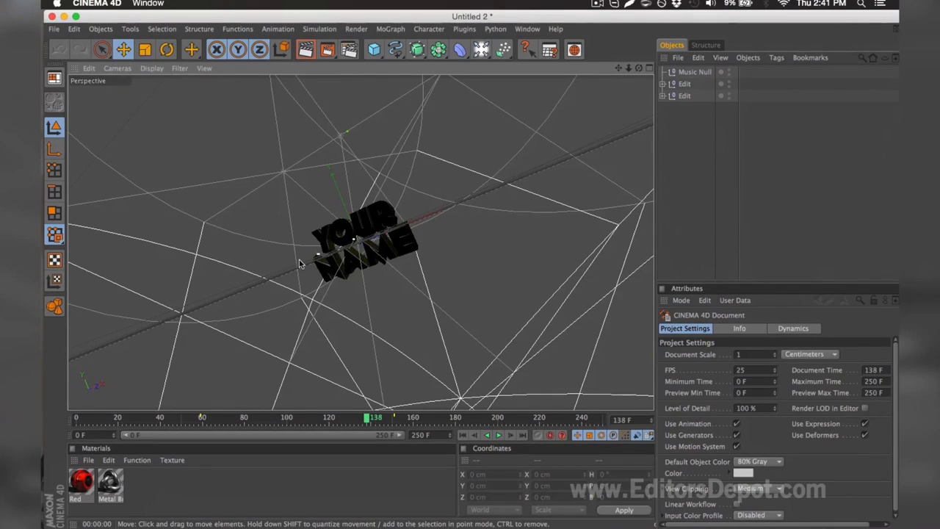
mouse_move(211, 412)
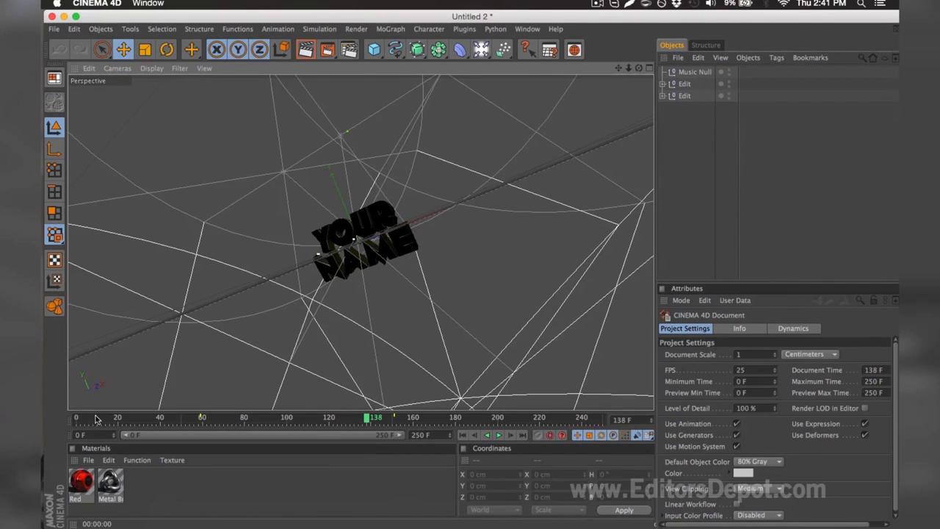
left_click_drag(374, 417, 114, 417)
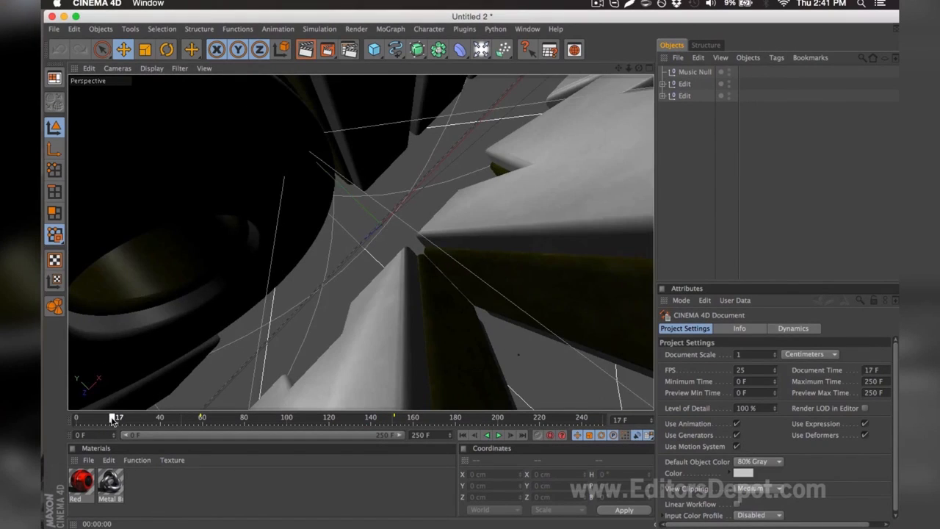
left_click_drag(118, 417, 167, 417)
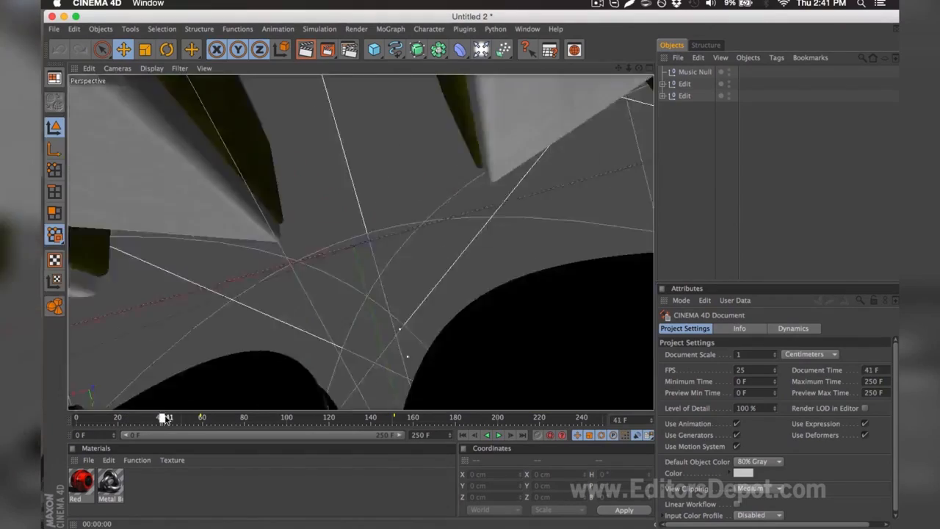
left_click_drag(165, 417, 393, 417)
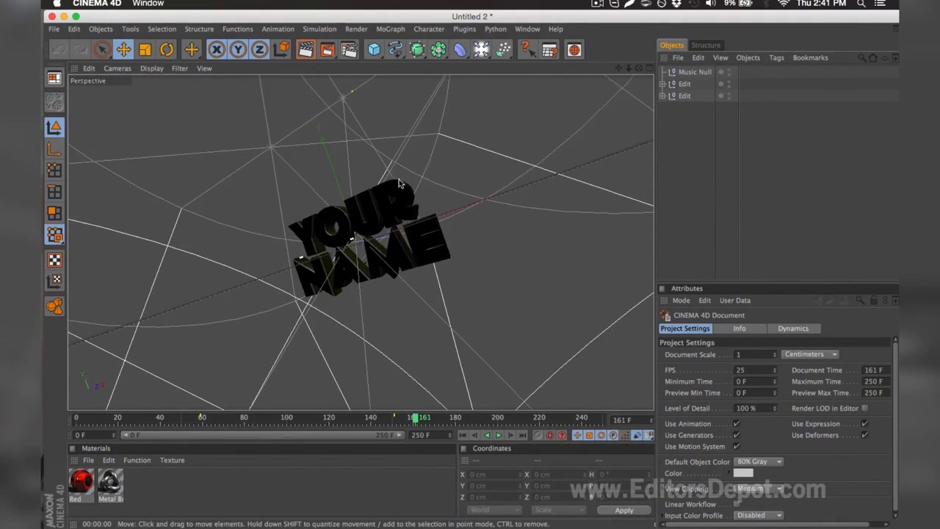
- Expand both Edit groups and inspect the MoText.1 object holding NAME
left_click(693, 71)
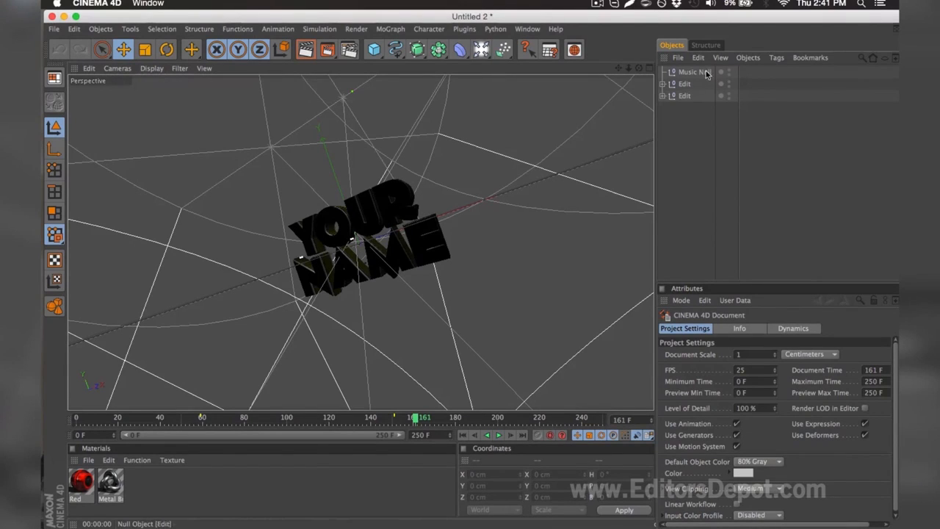
left_click(663, 82)
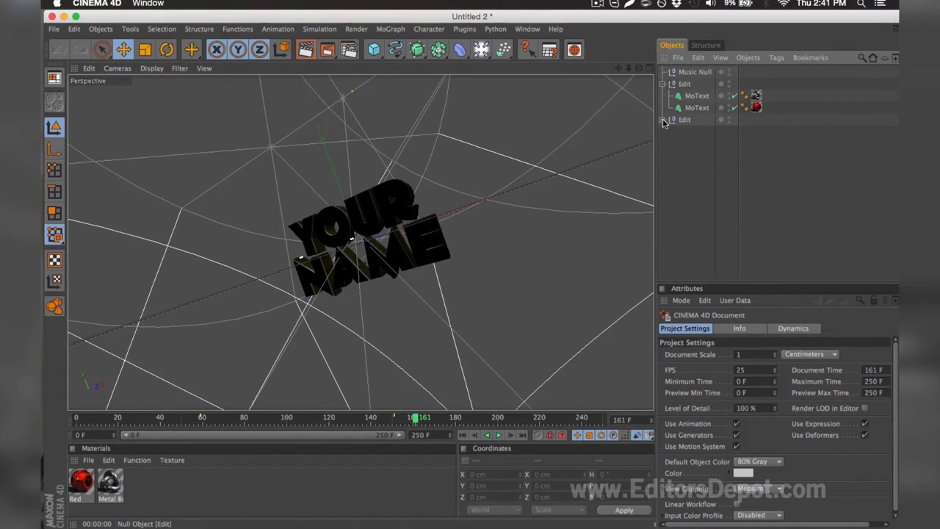
left_click(664, 119)
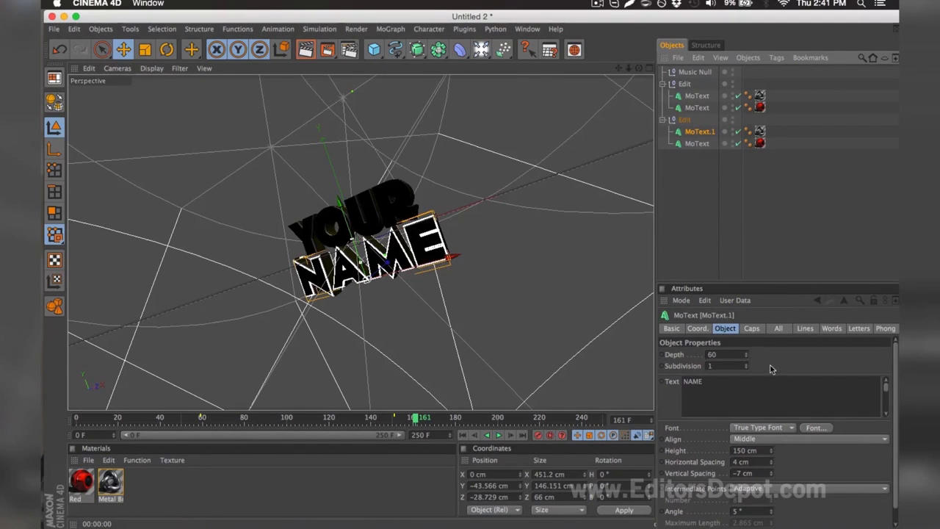
mouse_move(567, 195)
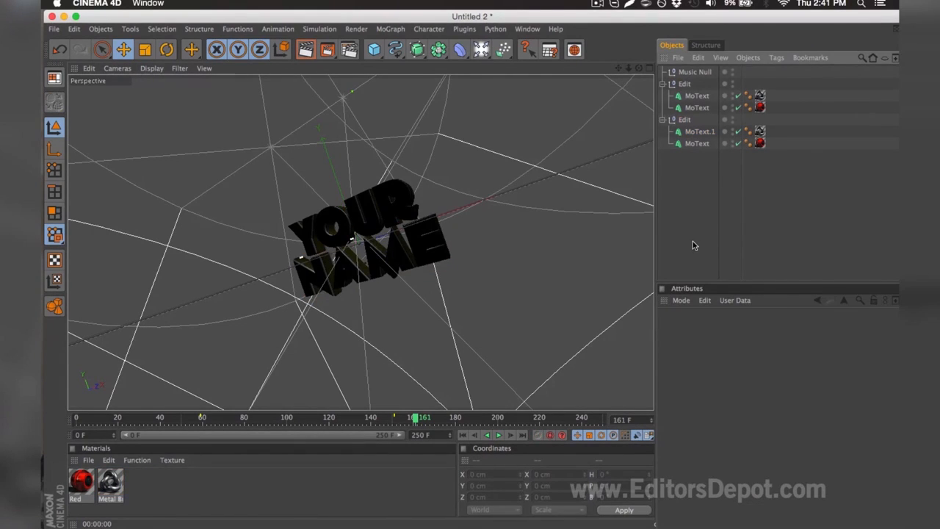
mouse_move(679, 162)
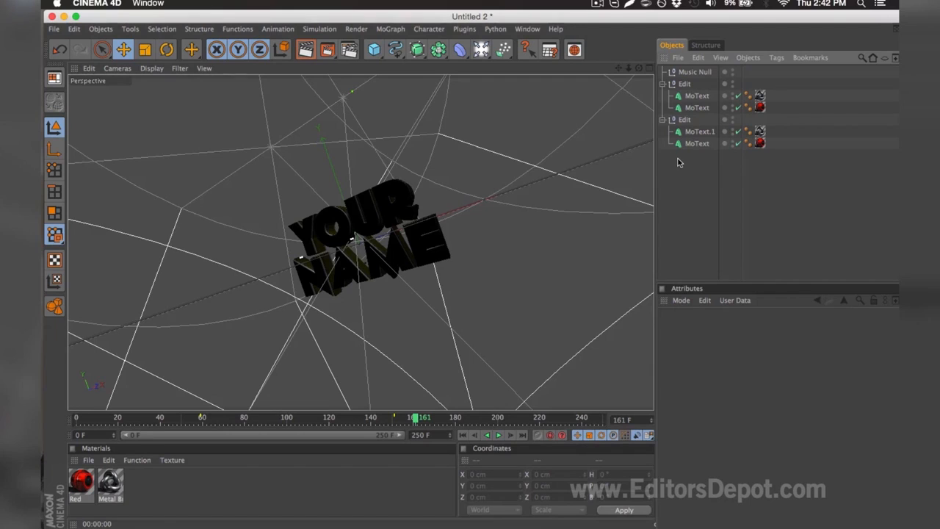
- Change the YOUR MoText to read EDITORS and render a quick preview of the title
left_click(696, 95)
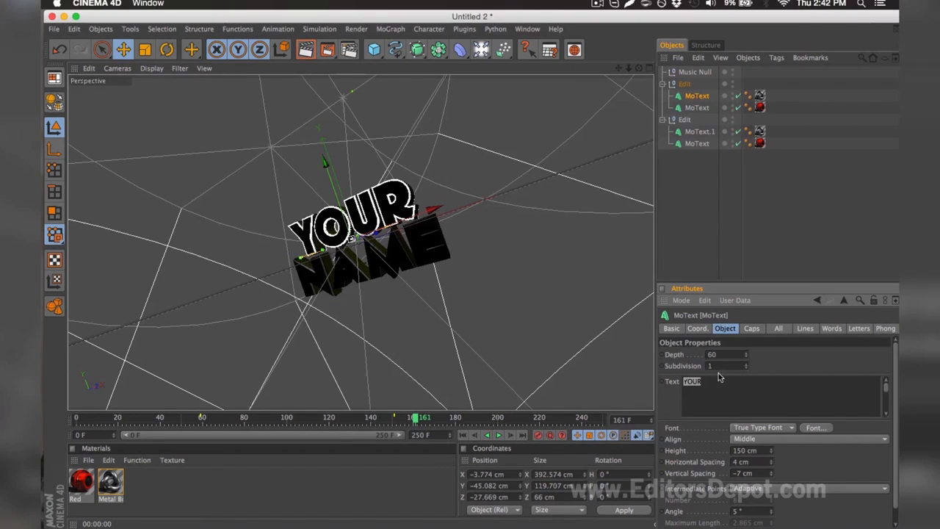
type("EDITOR")
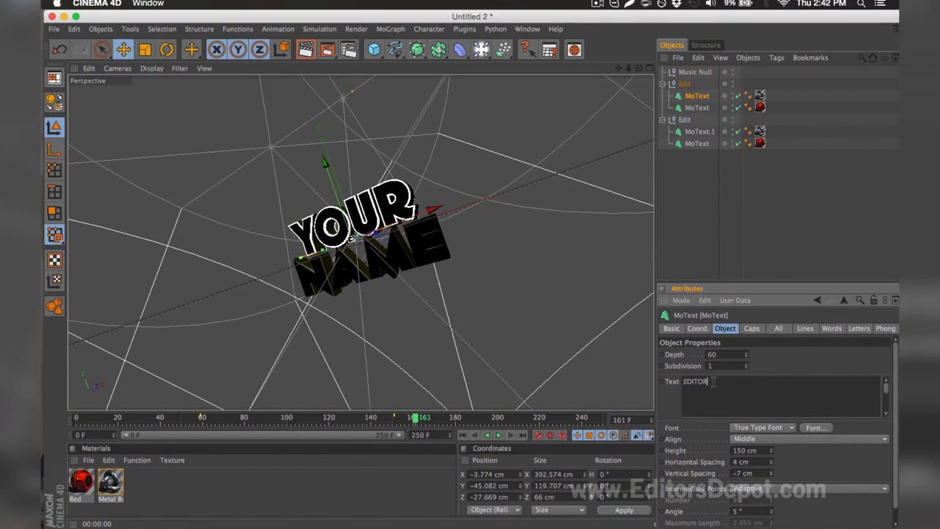
type("S")
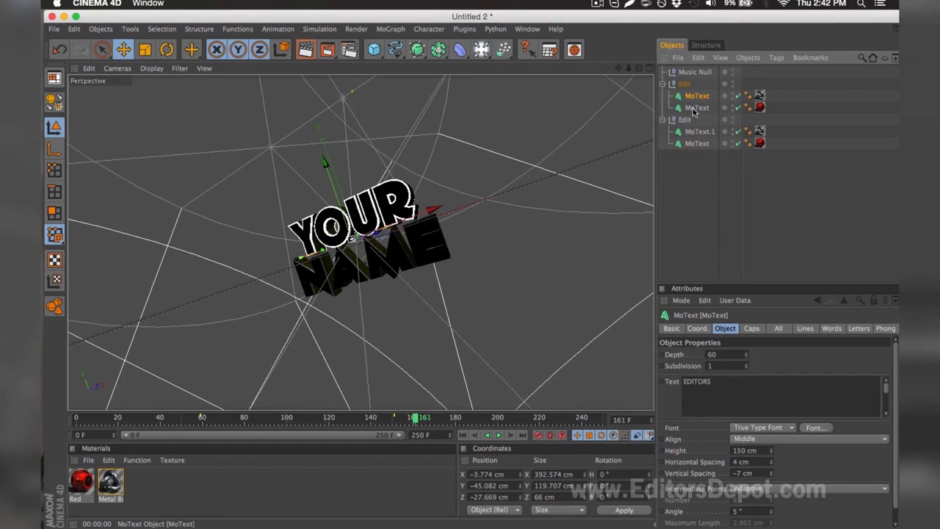
left_click(696, 108)
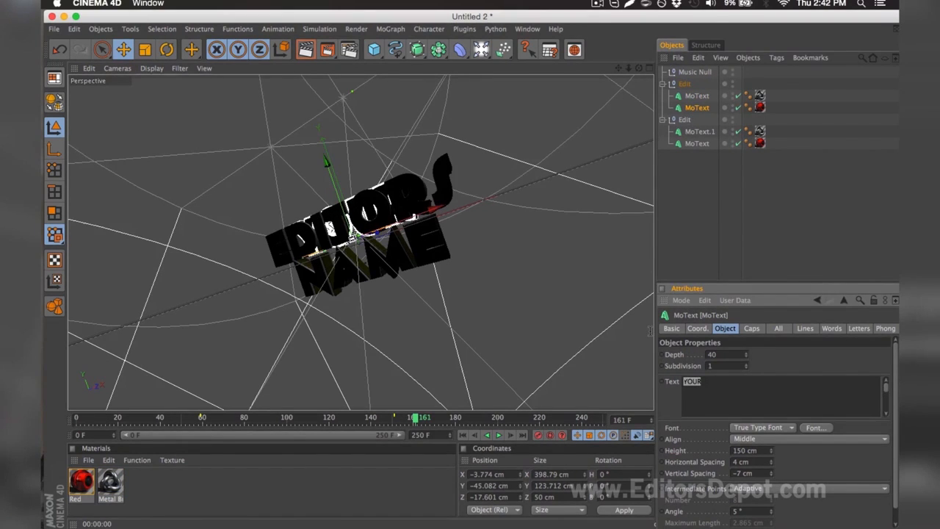
left_click(702, 211)
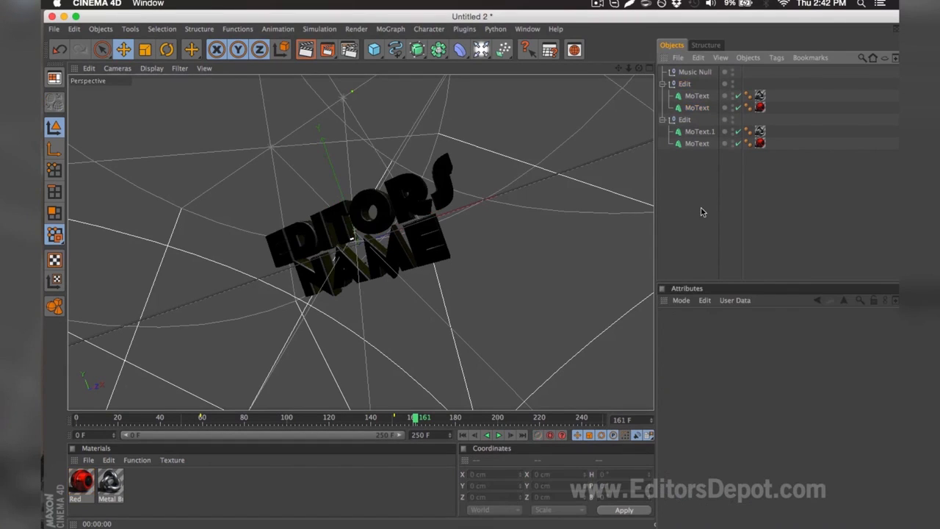
left_click(305, 50)
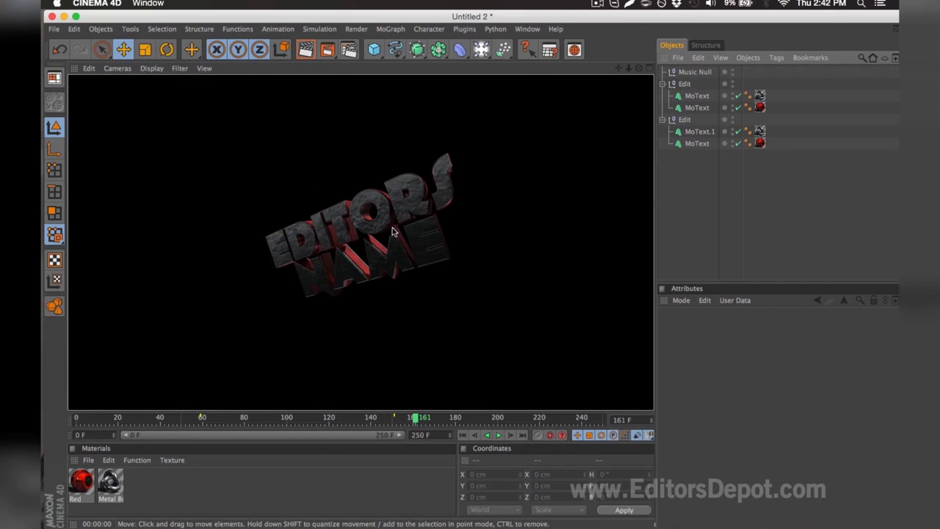
- Select both NAME MoText objects ready for editing
left_click(699, 132)
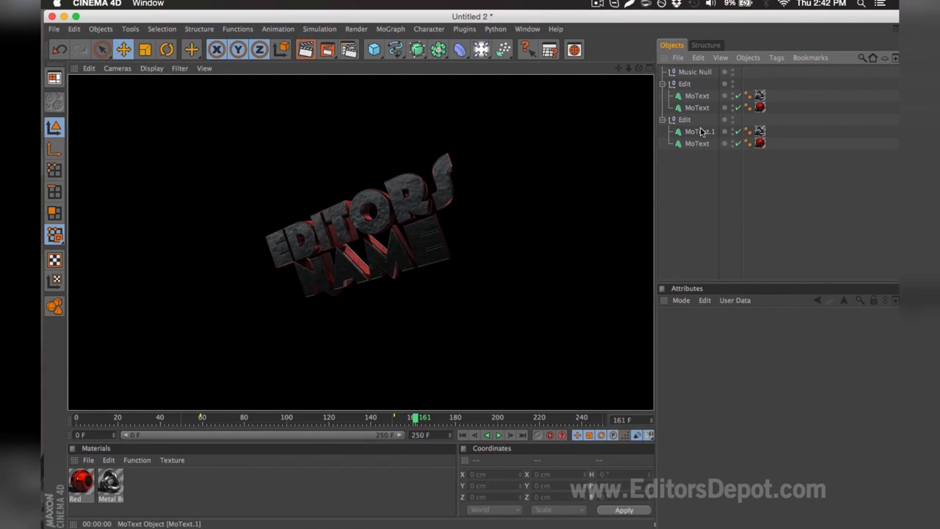
left_click(696, 144)
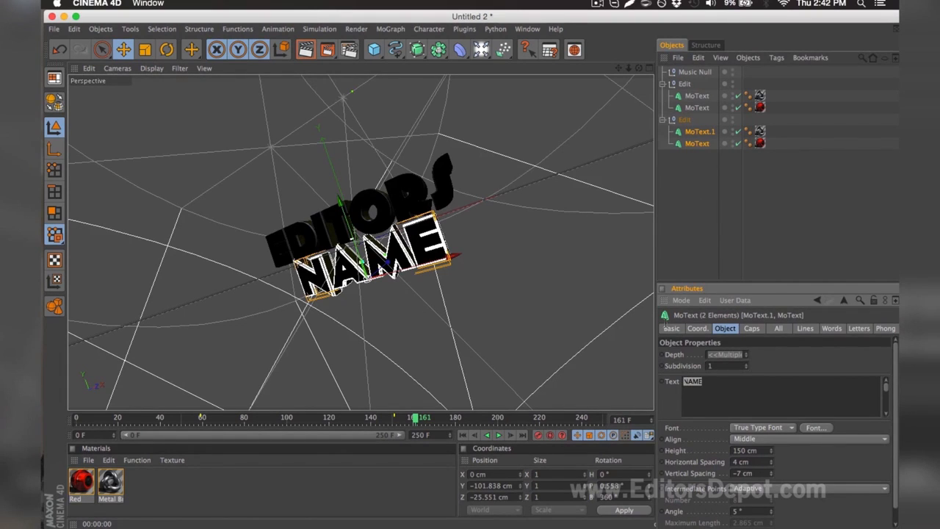
- Set the shared text of both NAME objects to DEPOT and preview the EDITORS DEPOT title
left_click(670, 202)
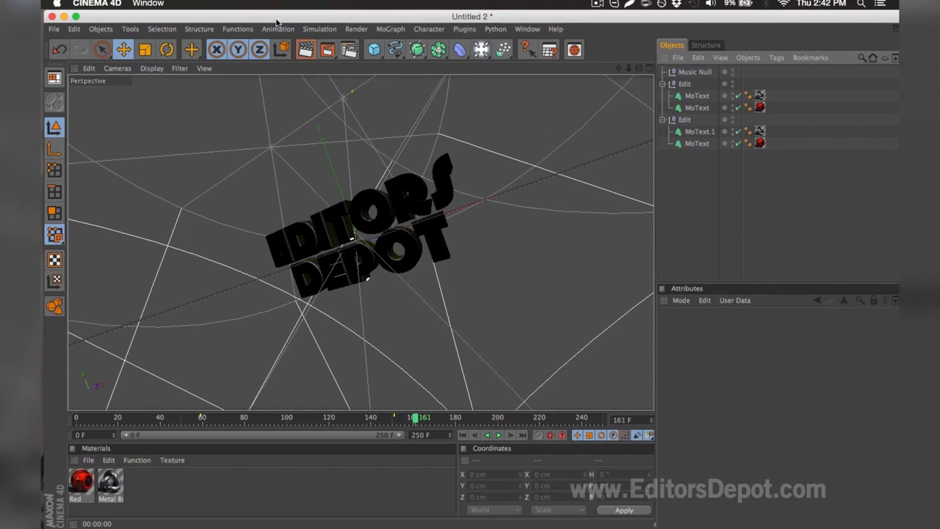
left_click(305, 50)
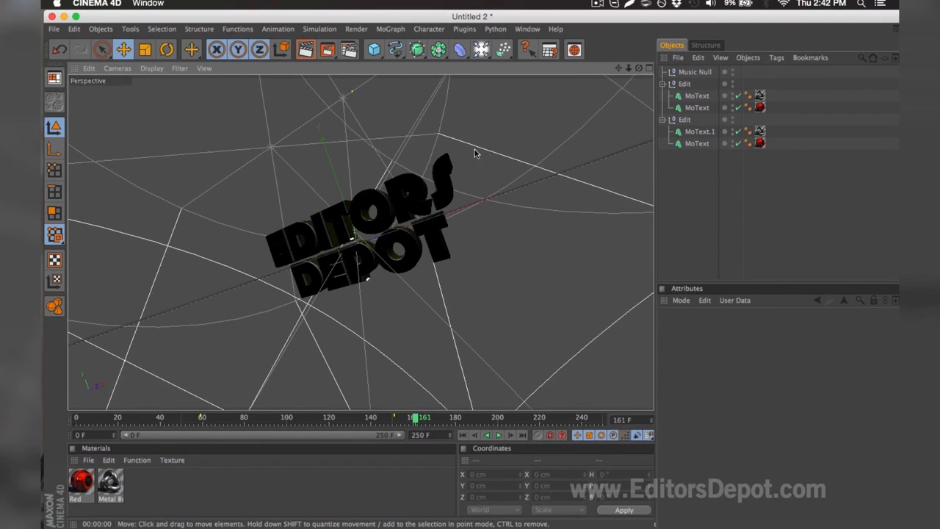
mouse_move(501, 185)
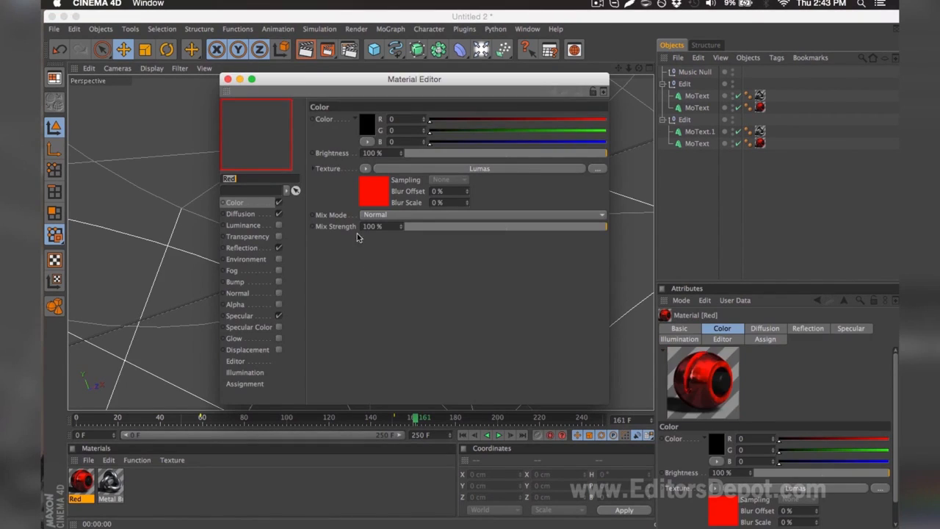
- Set the Red material colour to magenta, about R 217 G 46 B 210
left_click_drag(429, 119, 594, 119)
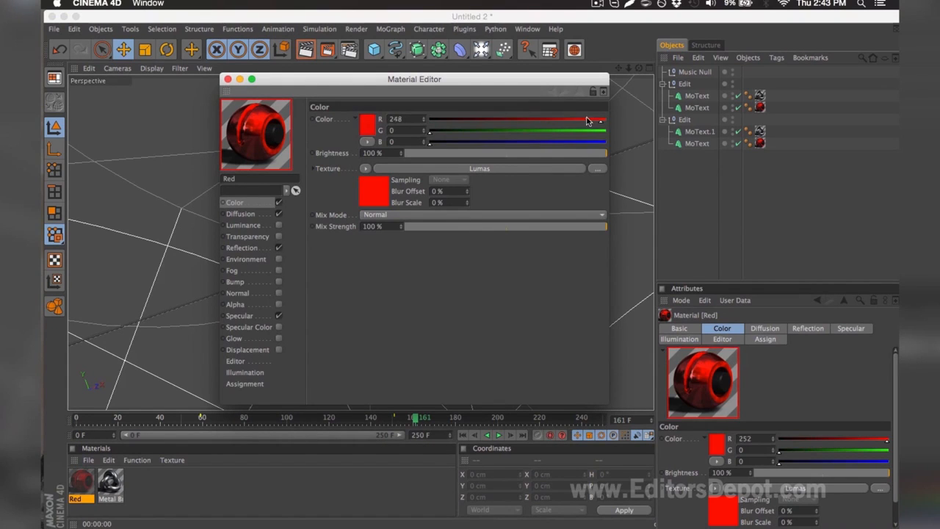
left_click_drag(429, 129, 576, 135)
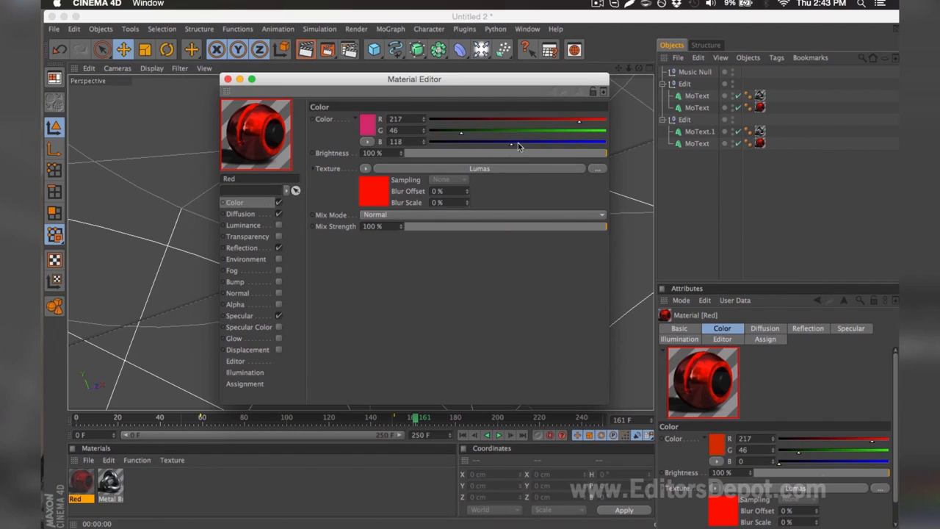
left_click_drag(511, 141, 579, 141)
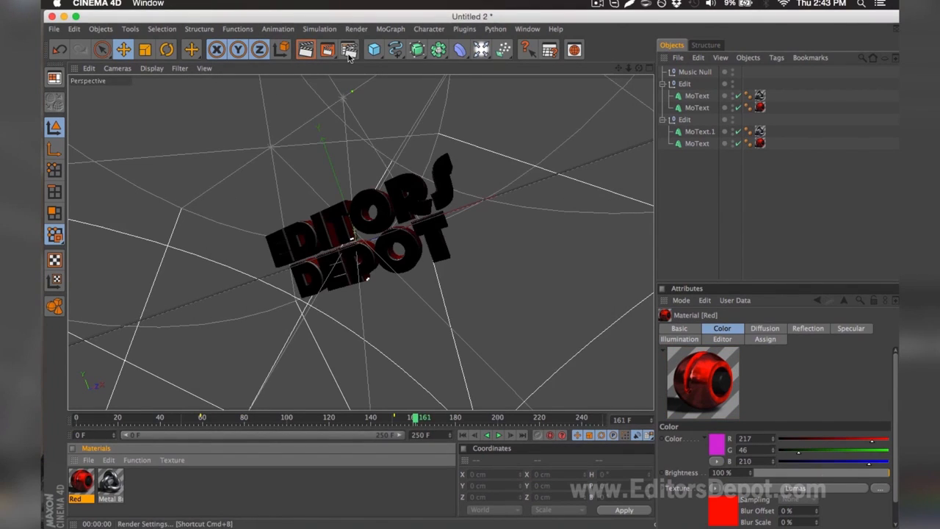
- In the render settings, check the 1920×1080 output and set the Frame Range
left_click(350, 50)
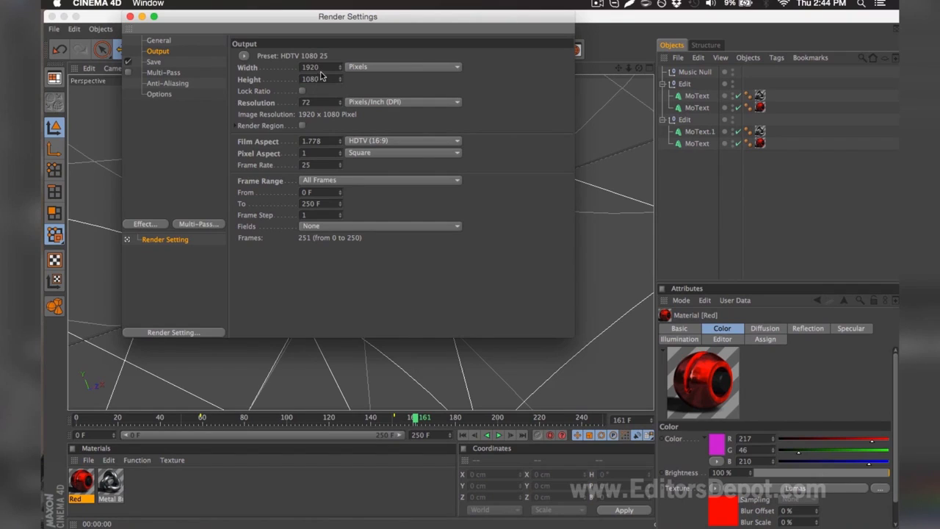
mouse_move(325, 80)
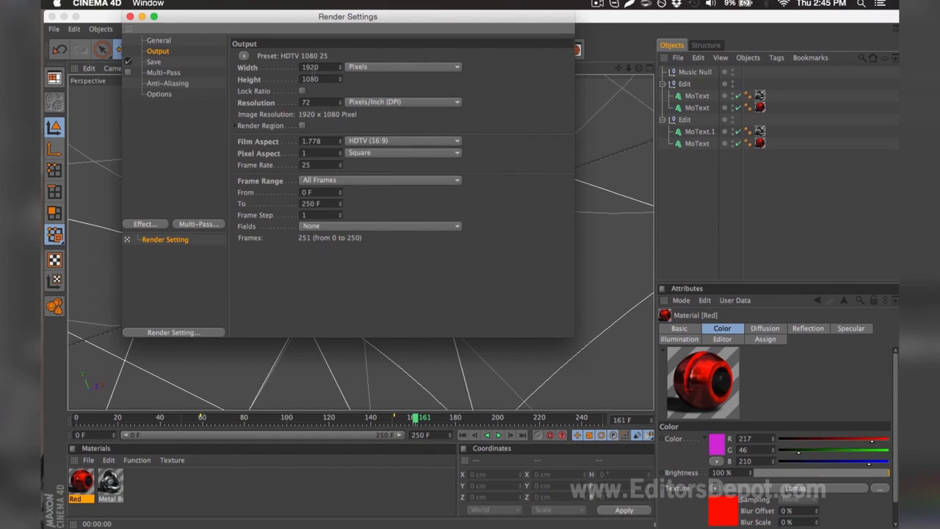
left_click(381, 180)
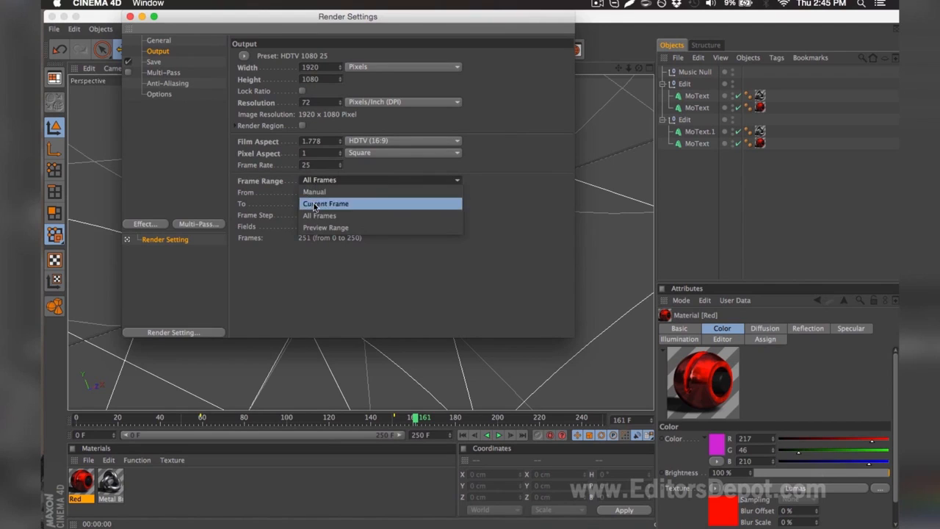
left_click(314, 203)
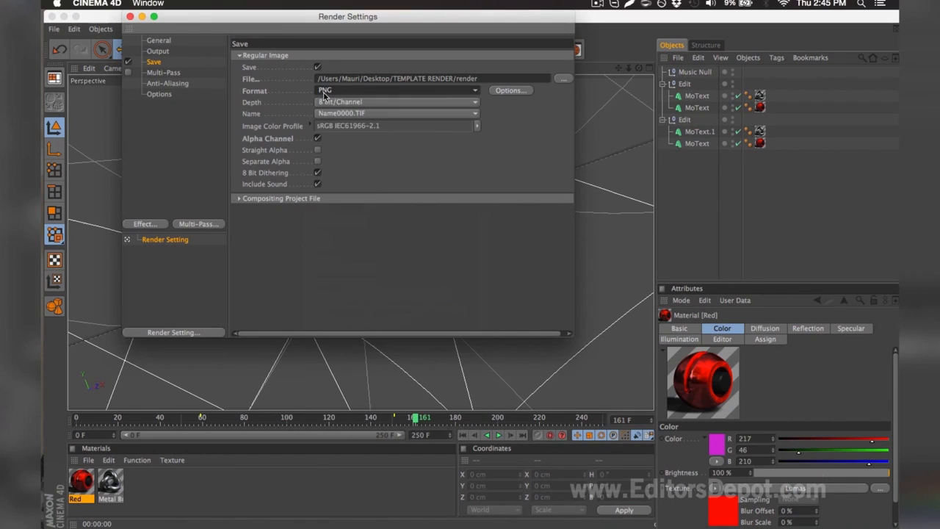
- Save the PNG-with-alpha render into the TEMPLATE RENDER folder and render to Picture Viewer
left_click(564, 80)
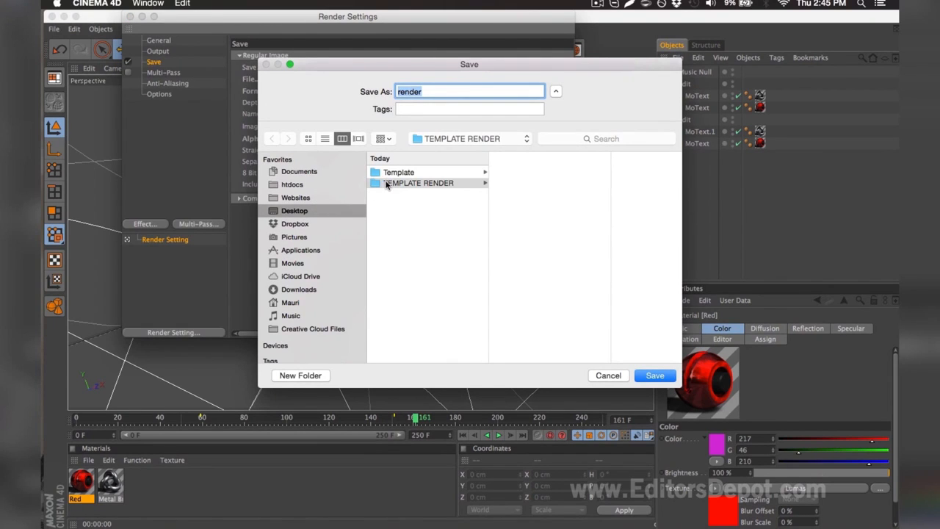
mouse_move(424, 177)
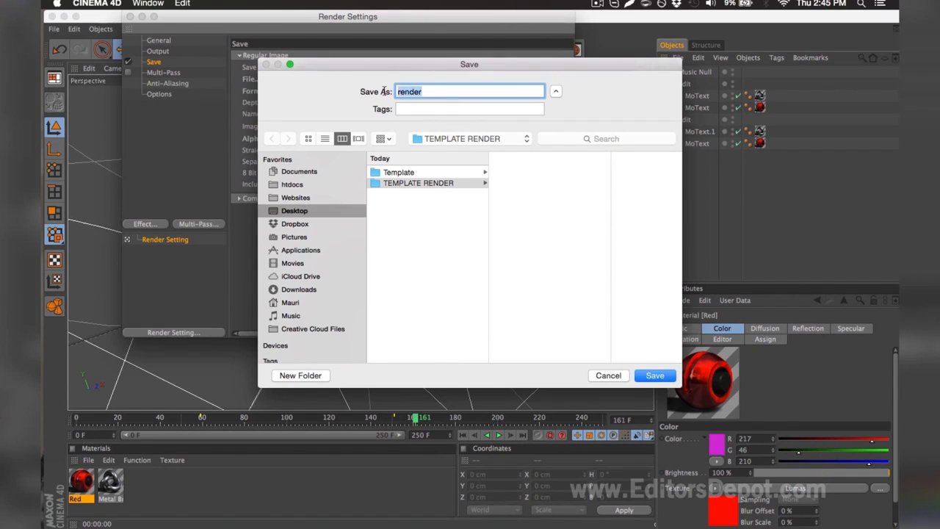
left_click(653, 376)
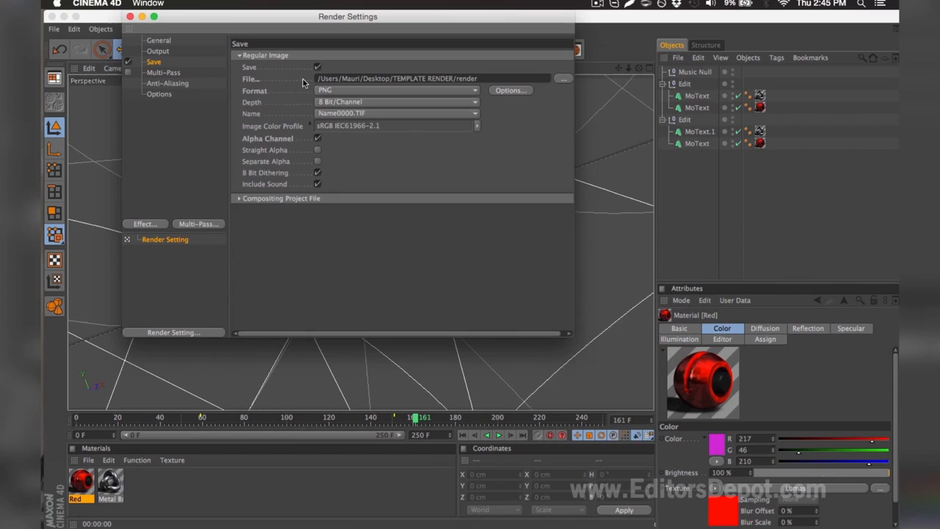
left_click(129, 17)
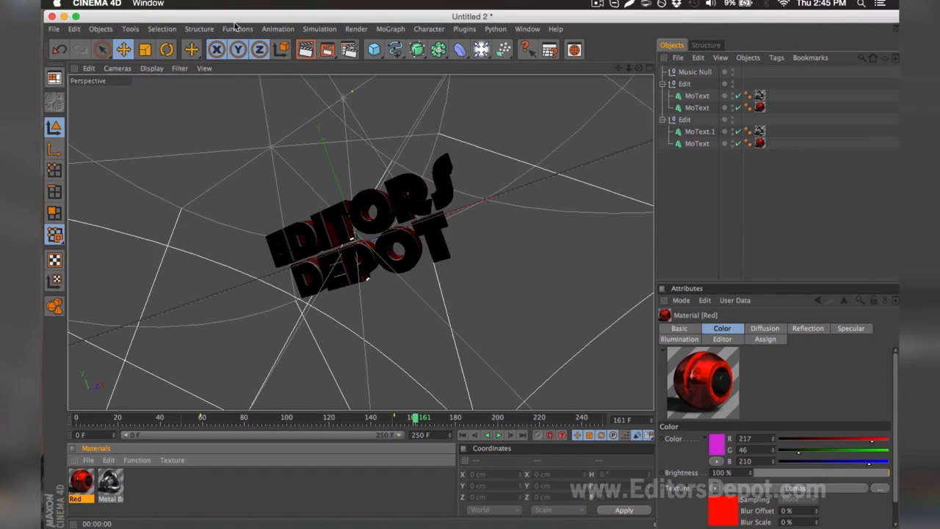
mouse_move(328, 50)
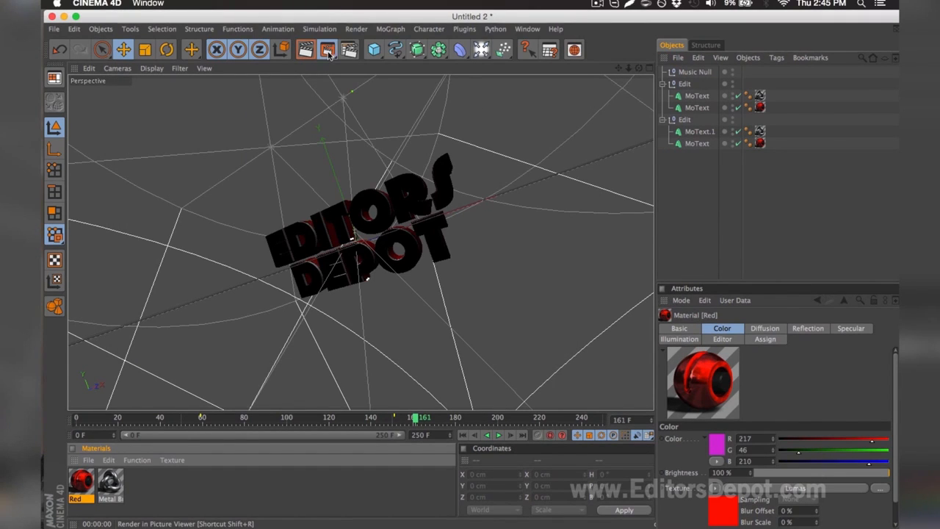
left_click(328, 49)
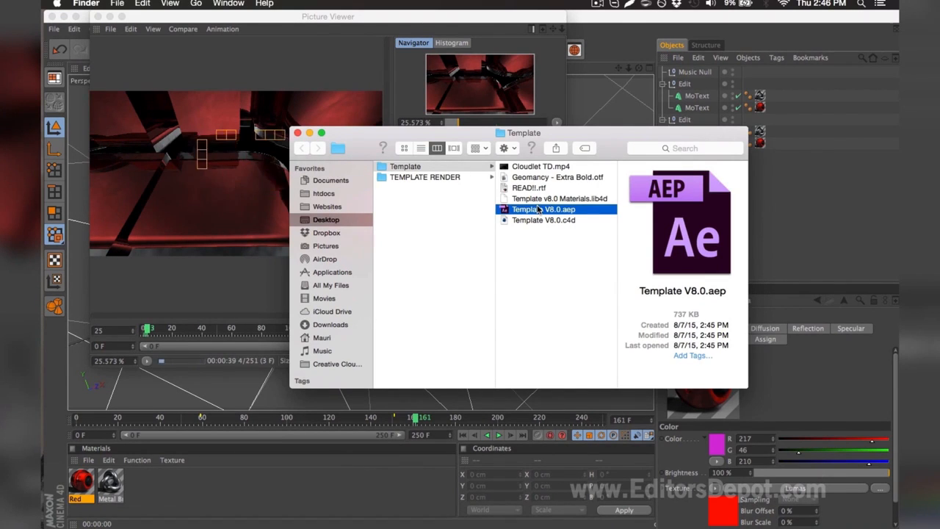
- Open Template V8.0.aep in After Effects, accepting the conversion and missing-files warnings
double_click(543, 209)
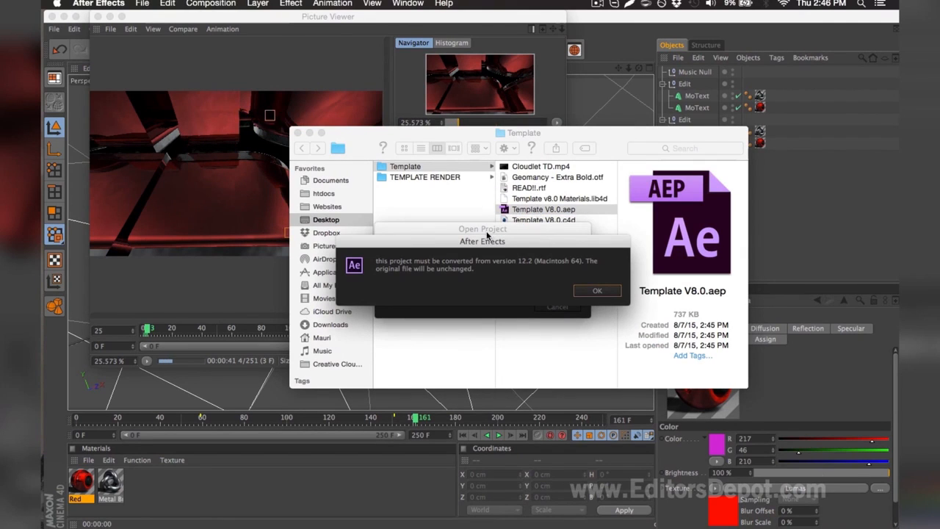
left_click(596, 291)
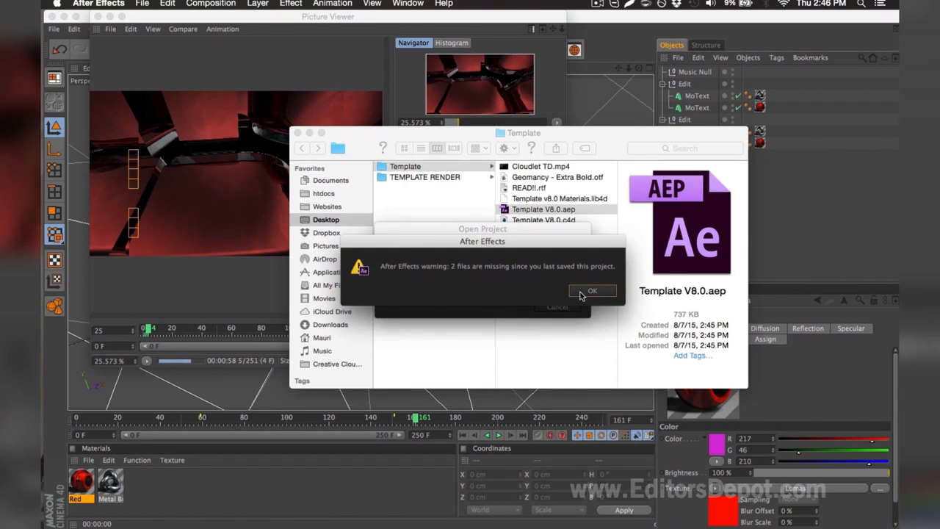
left_click(591, 290)
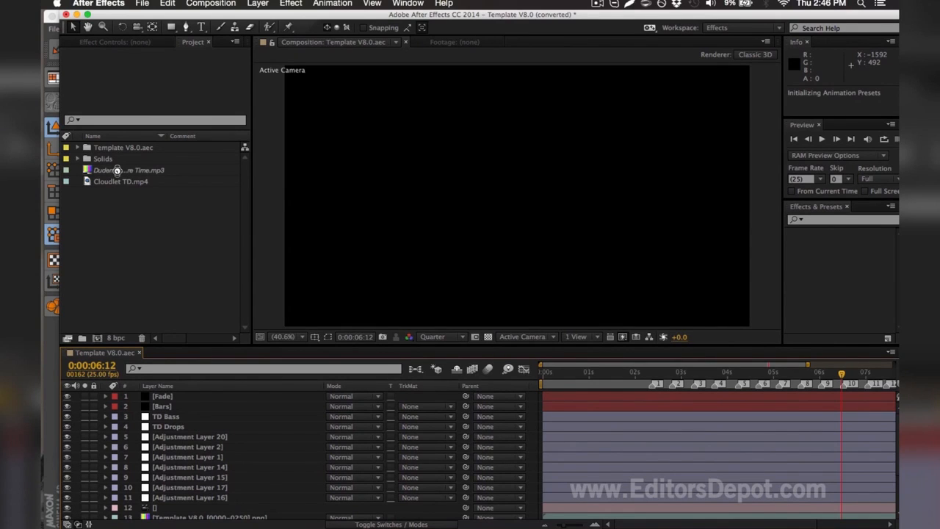
- Relink the audio footage to Dudeman – Adventure Time.mp3 from the Template folder on the Desktop
left_click(129, 170)
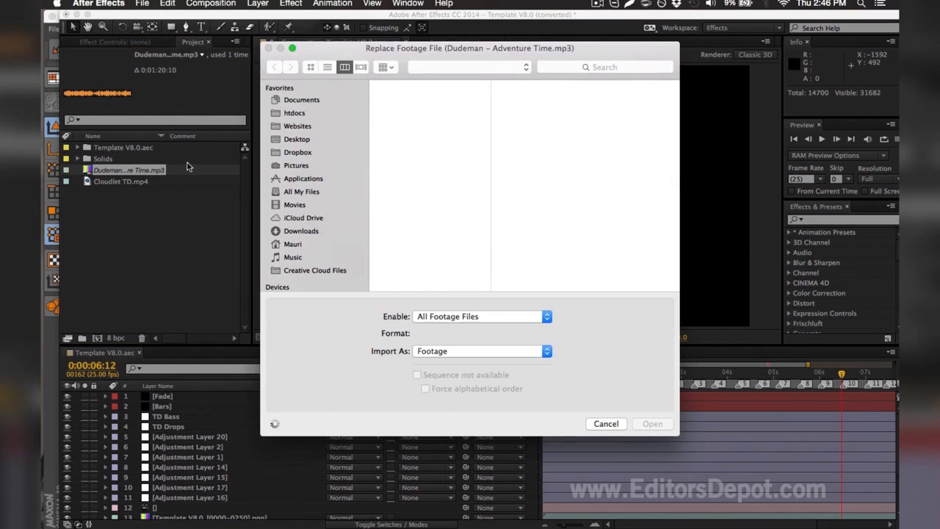
left_click(297, 138)
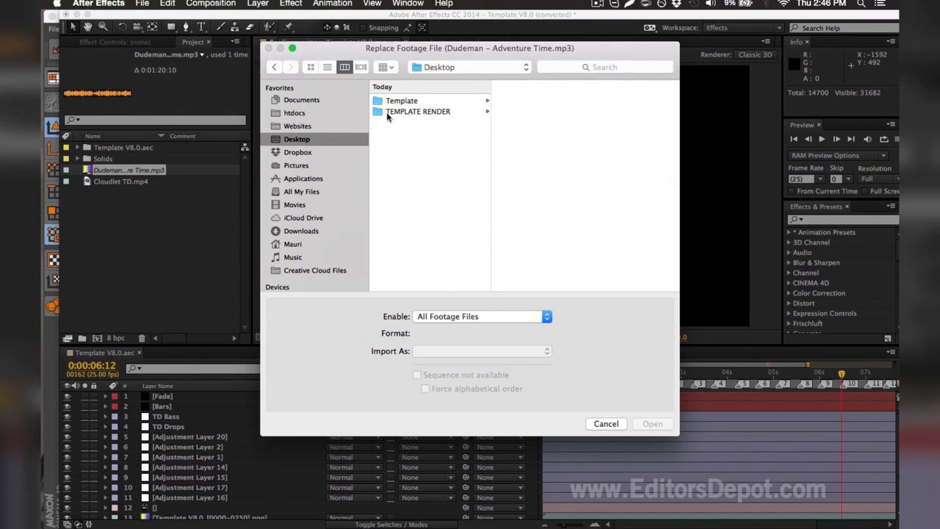
left_click(403, 100)
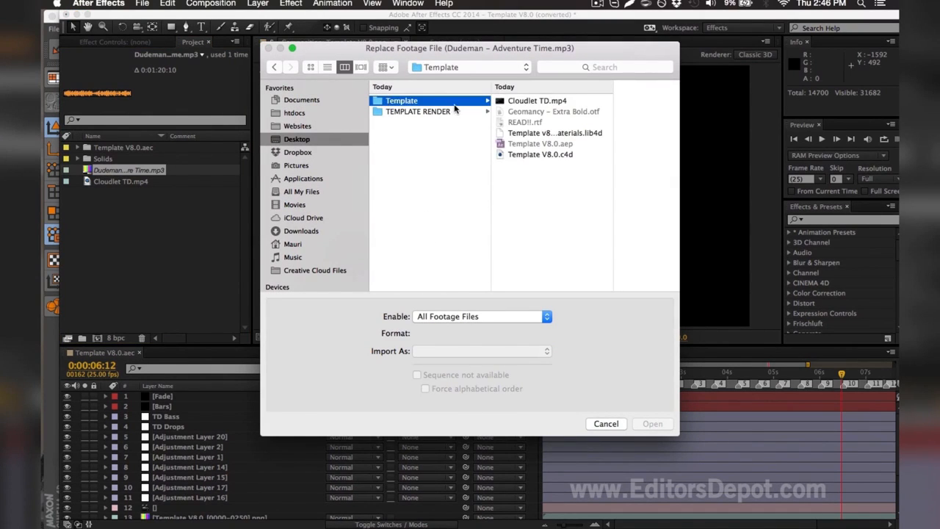
mouse_move(507, 106)
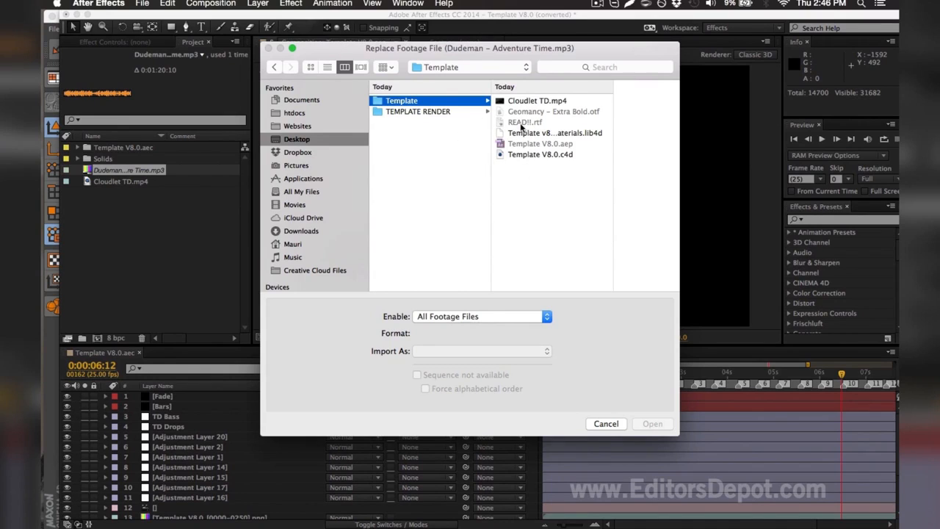
mouse_move(464, 114)
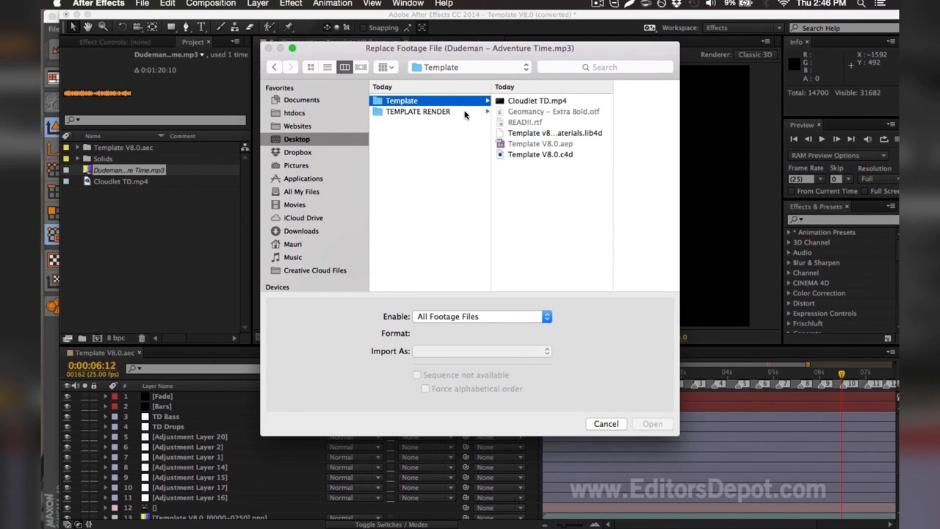
mouse_move(466, 115)
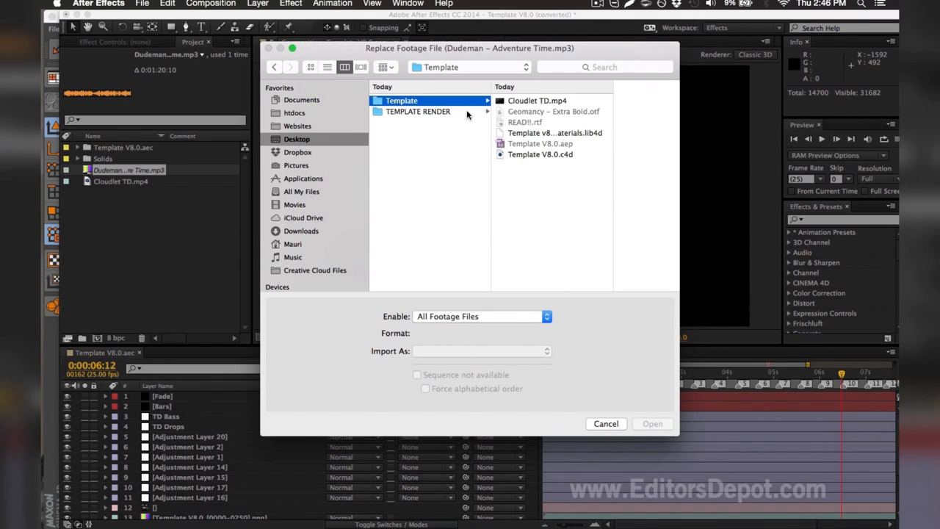
mouse_move(524, 190)
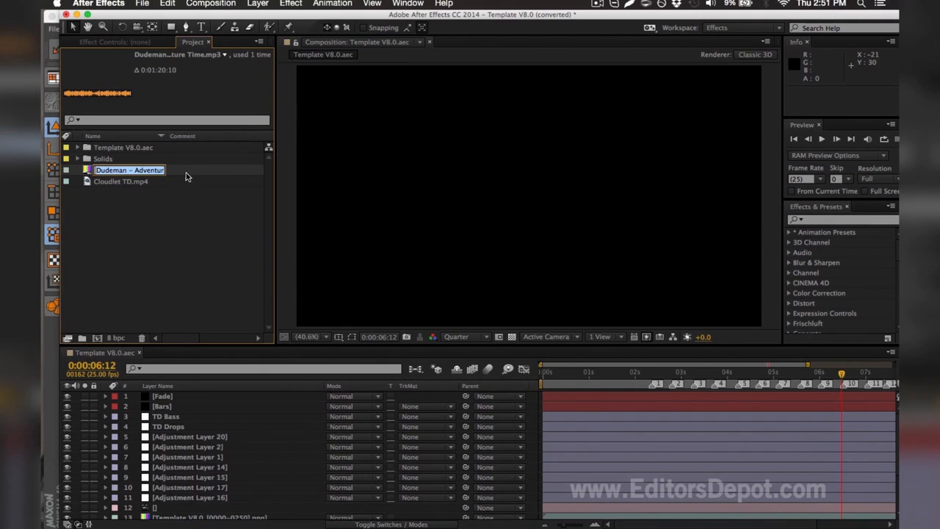
left_click(189, 219)
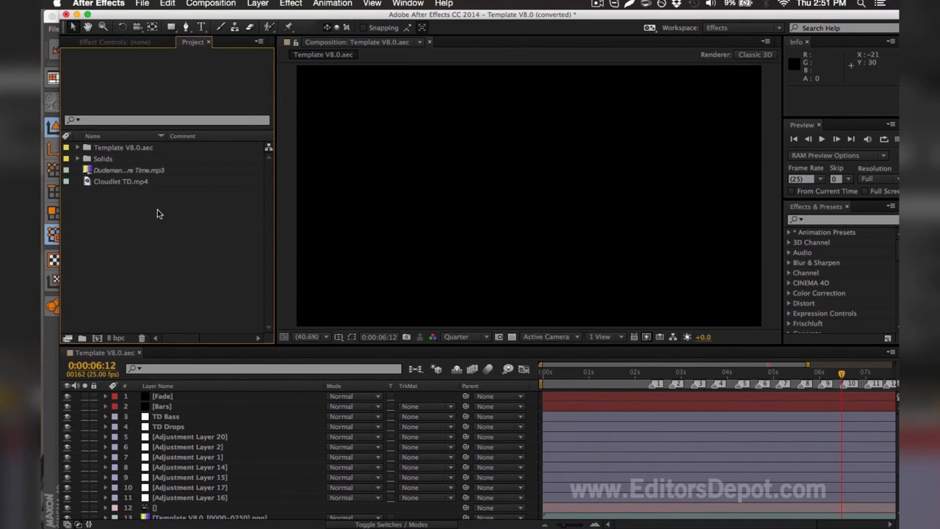
- Reveal the template's placeholder PNG footage in the project panel for replacement
scroll("down", 3)
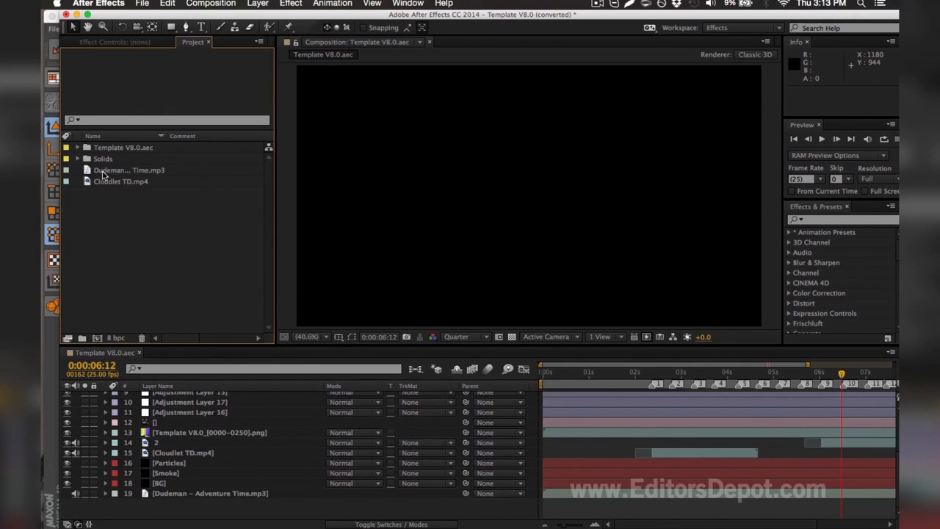
left_click(129, 171)
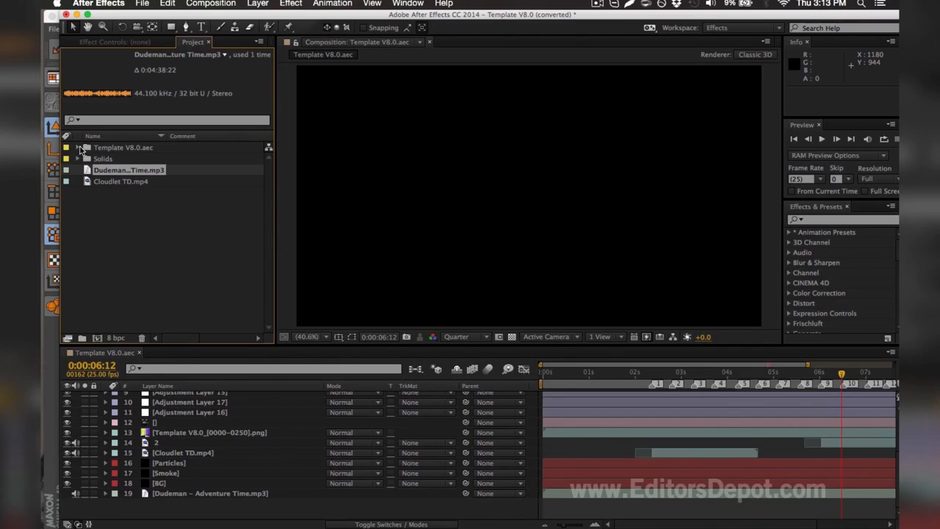
left_click(78, 146)
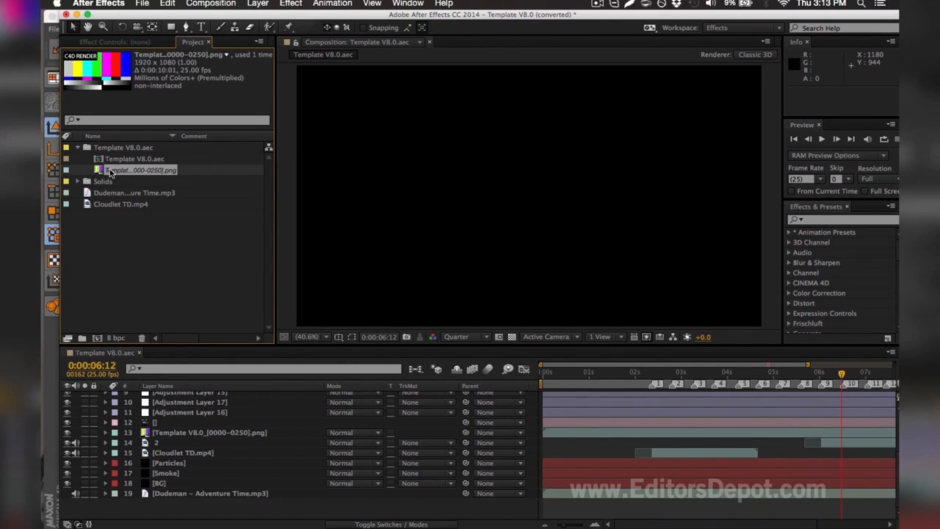
mouse_move(188, 183)
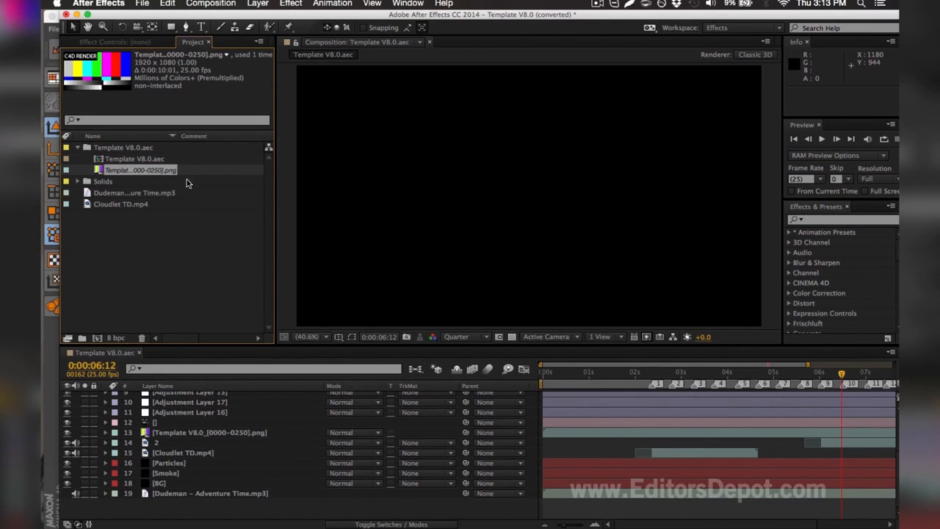
mouse_move(125, 163)
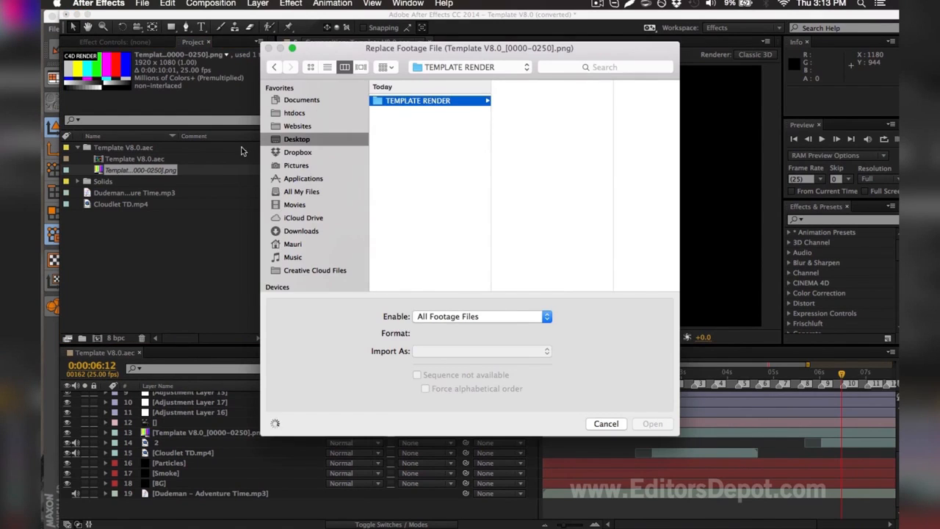
- Replace it with render0000.png from TEMPLATE RENDER imported as a PNG sequence
left_click(417, 99)
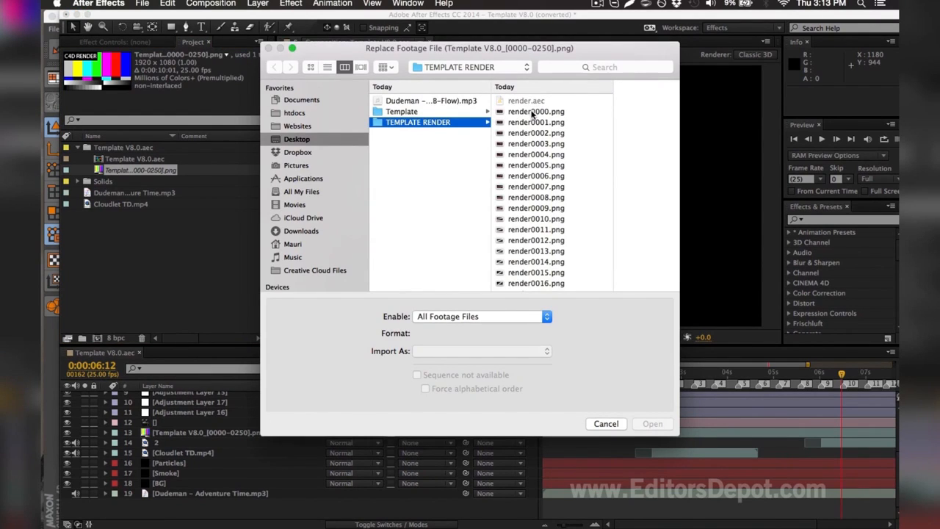
left_click(536, 100)
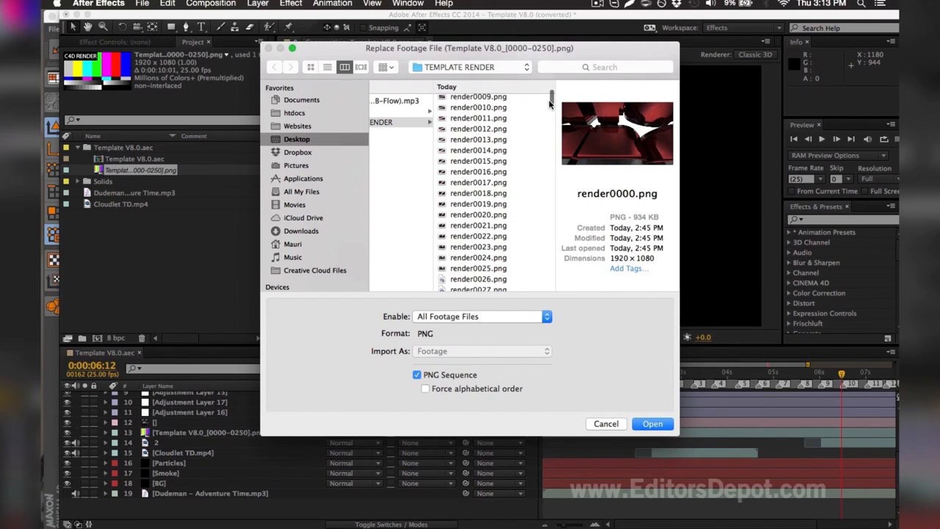
scroll("down", 3)
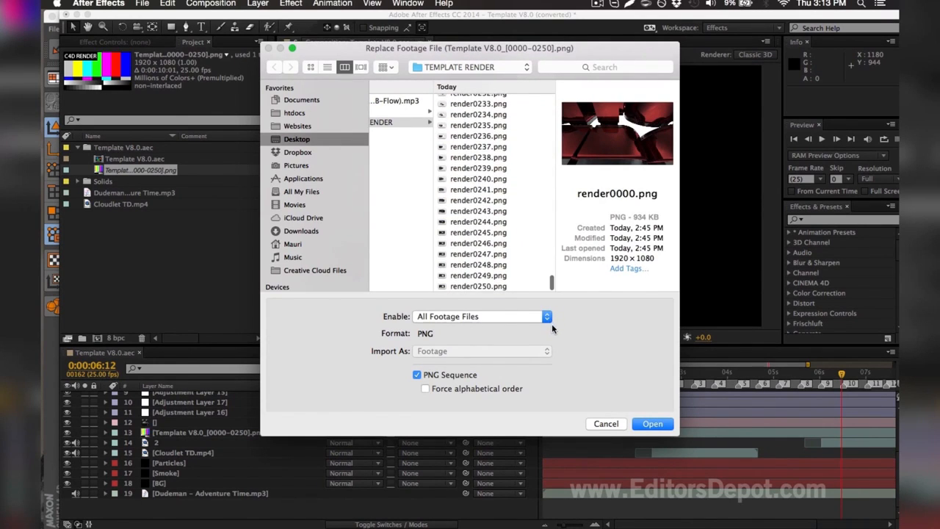
mouse_move(490, 288)
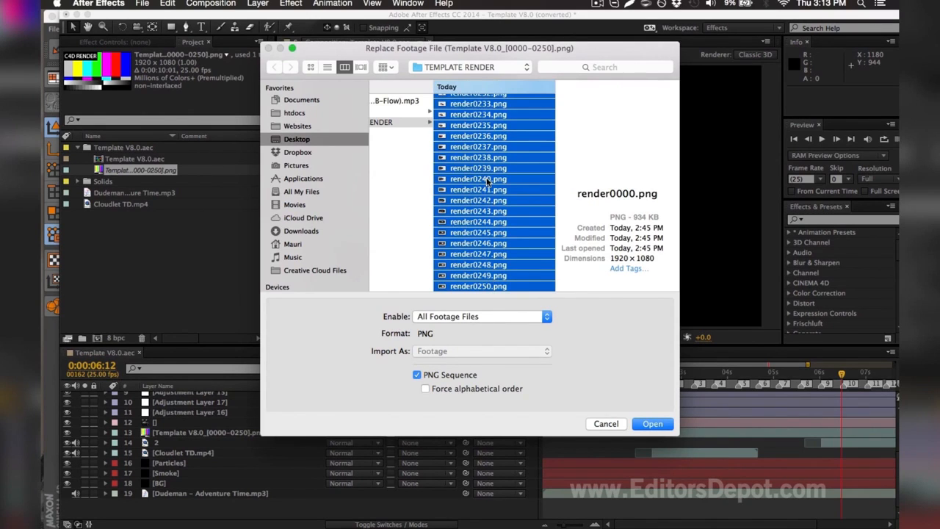
left_click(417, 375)
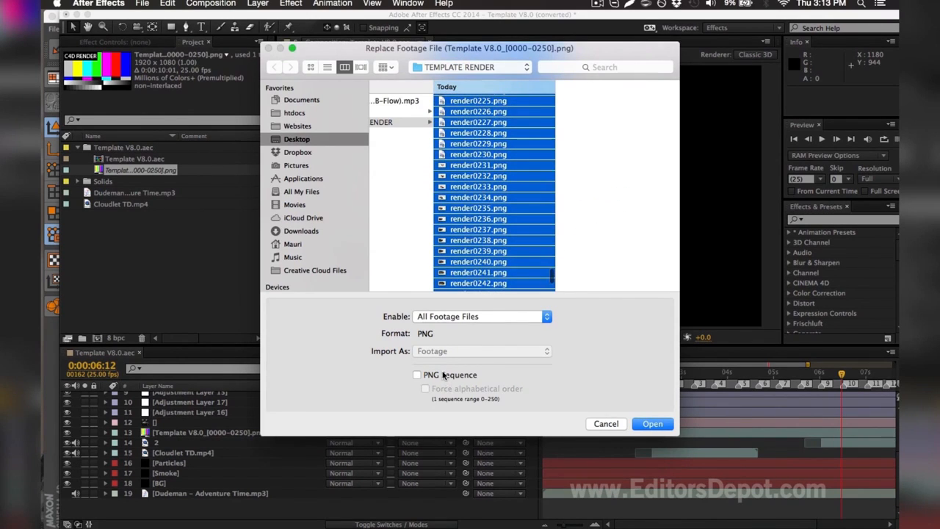
left_click(417, 374)
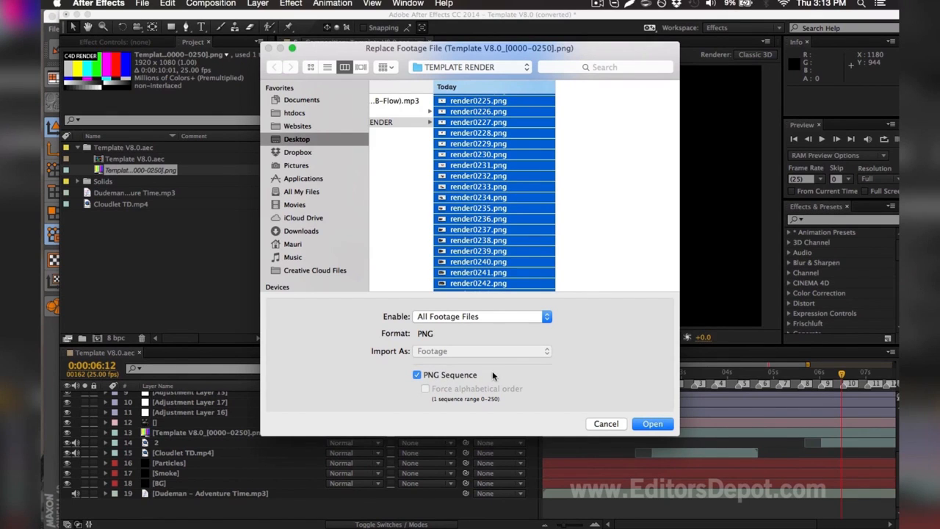
mouse_move(674, 437)
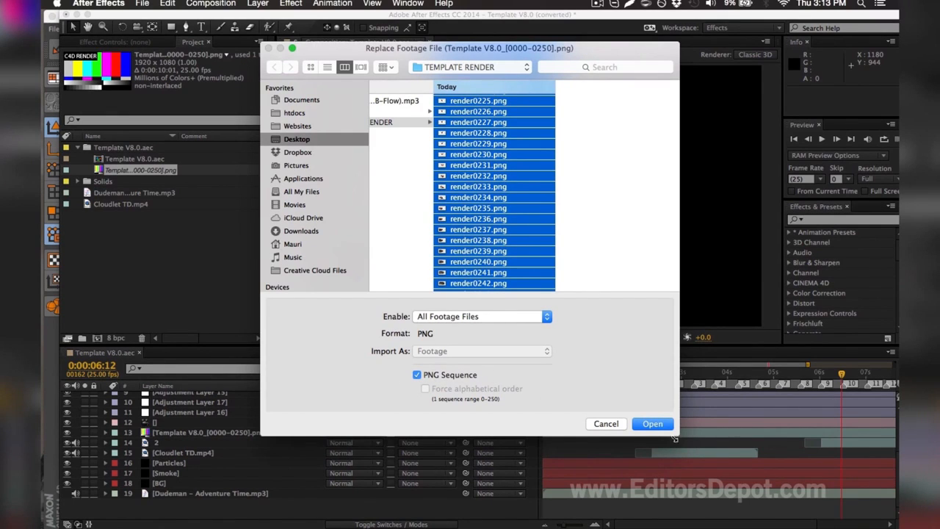
left_click(651, 423)
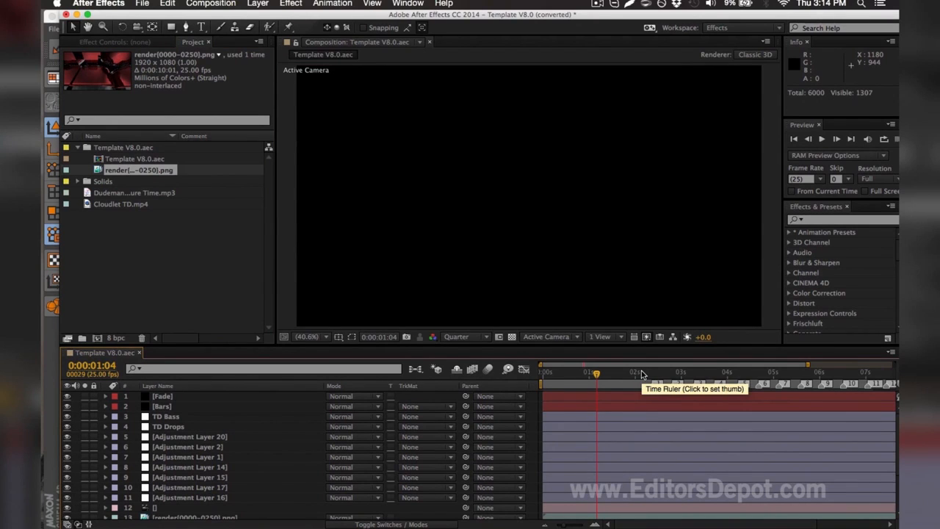
left_click(640, 372)
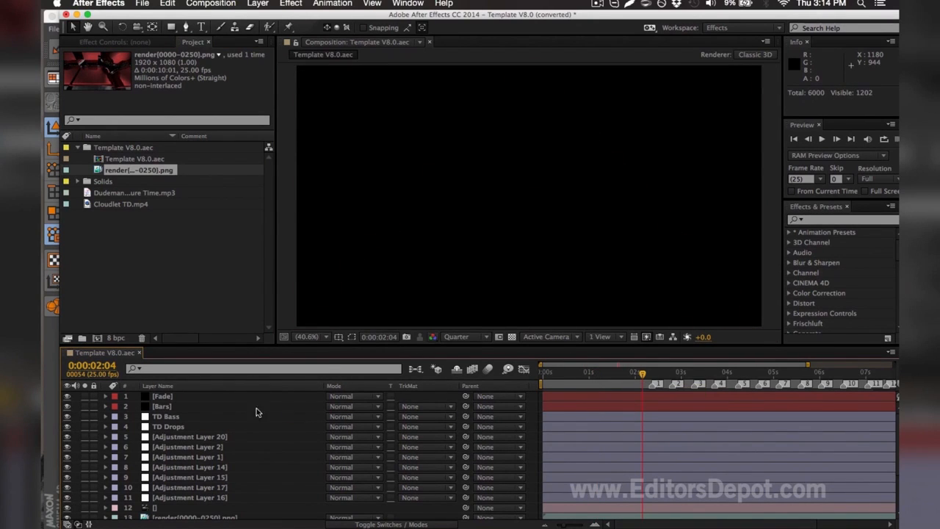
mouse_move(306, 435)
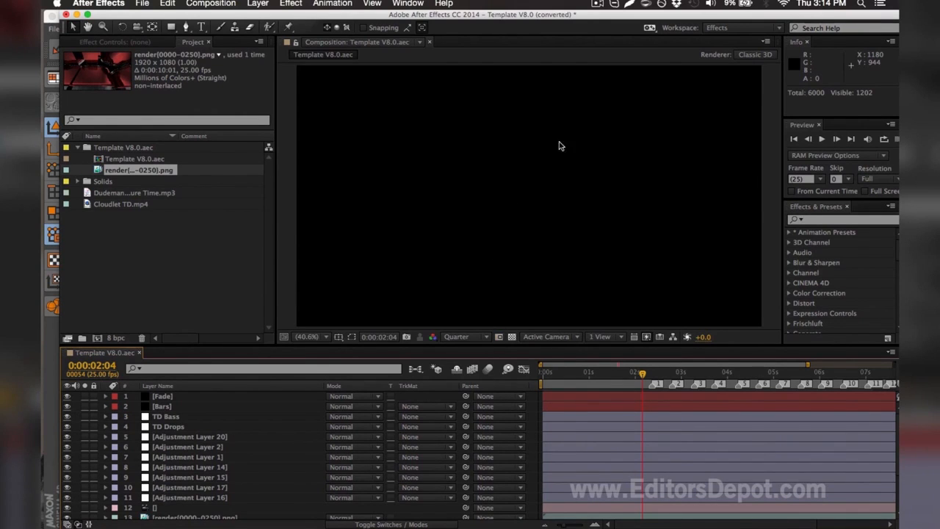
mouse_move(331, 268)
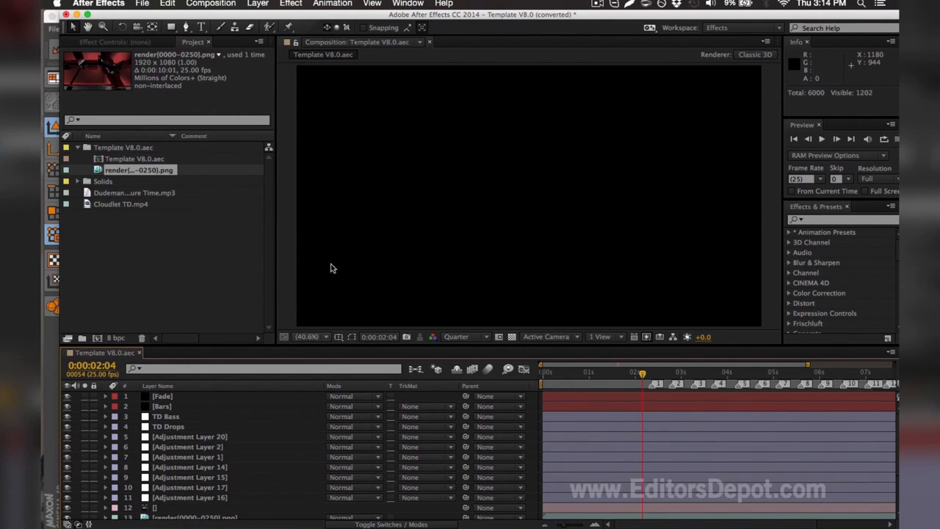
mouse_move(164, 419)
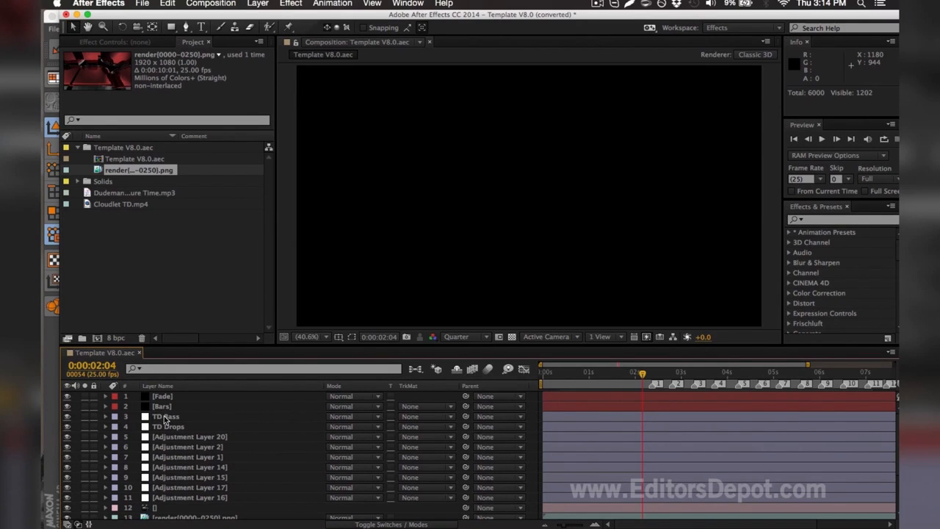
left_click(166, 417)
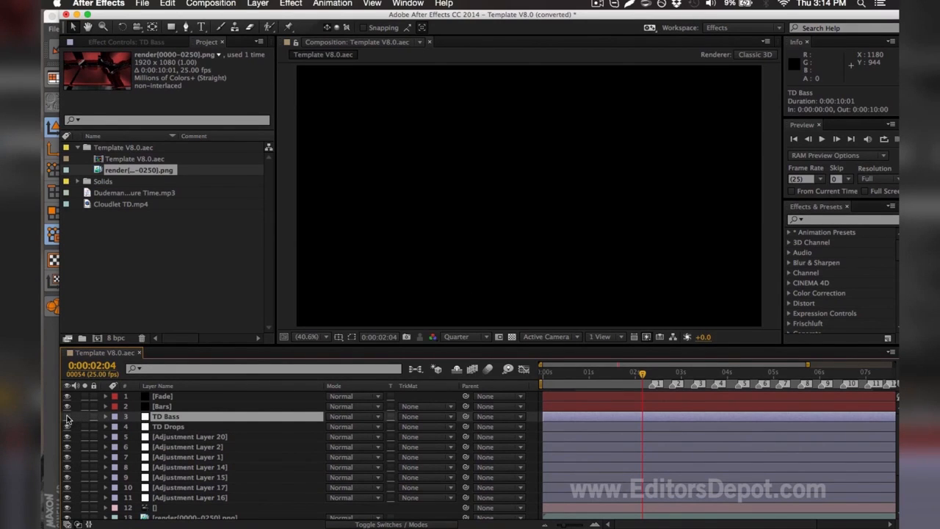
- Fix the adjustment layers so EDITORS DEPOT shows, then add the comp to Media Encoder Queue
left_click(189, 496)
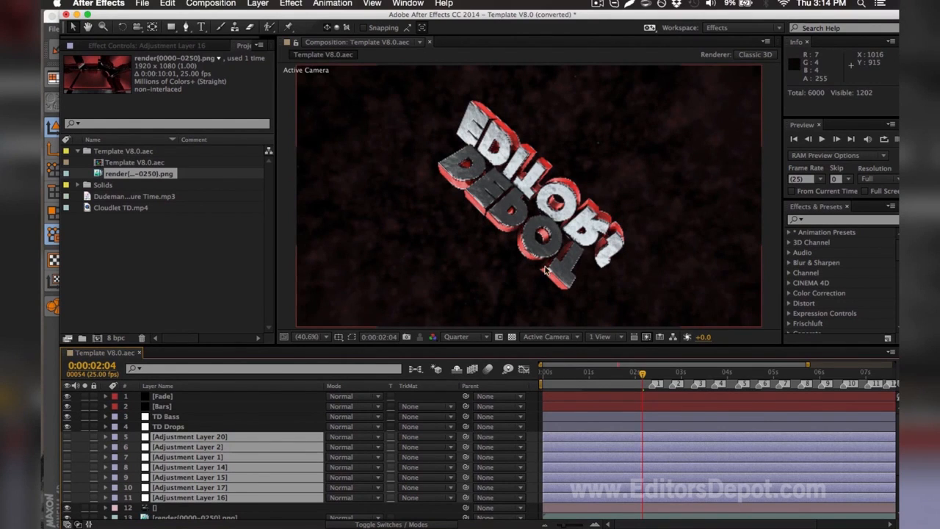
mouse_move(252, 418)
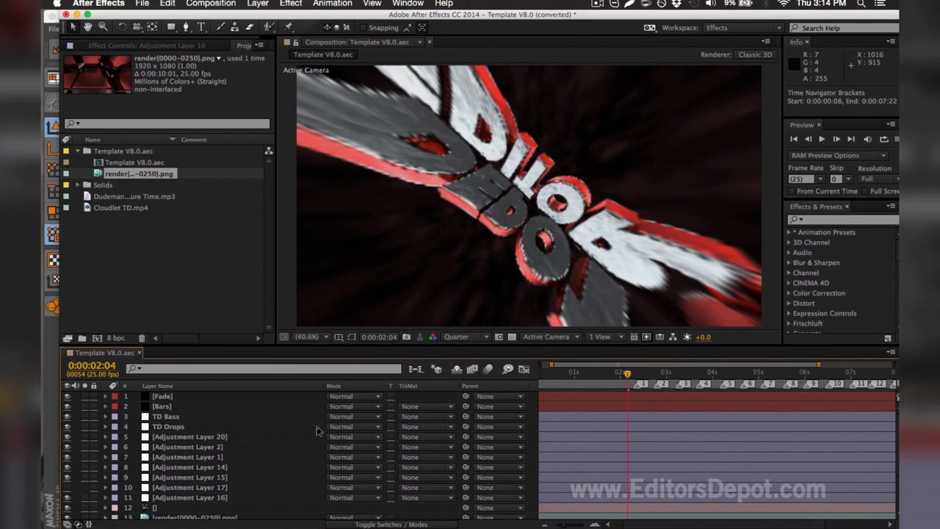
left_click(189, 488)
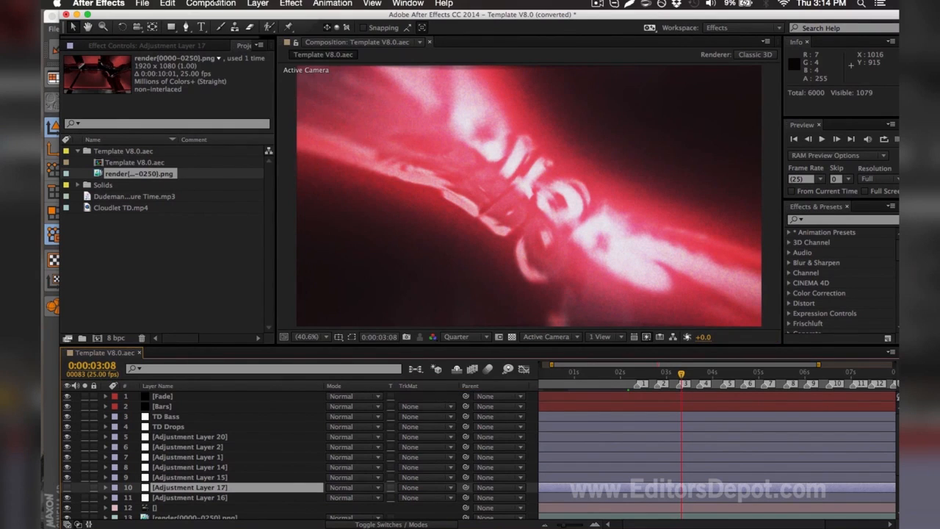
left_click(210, 4)
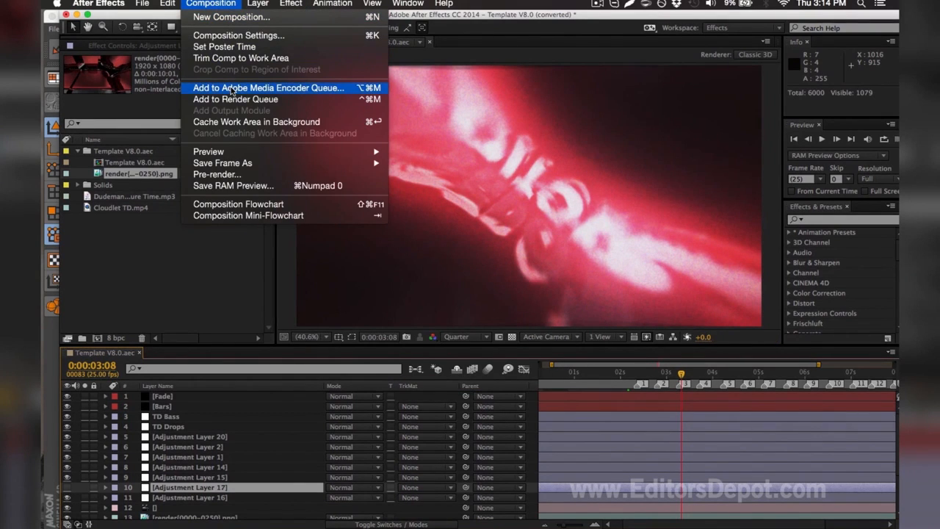